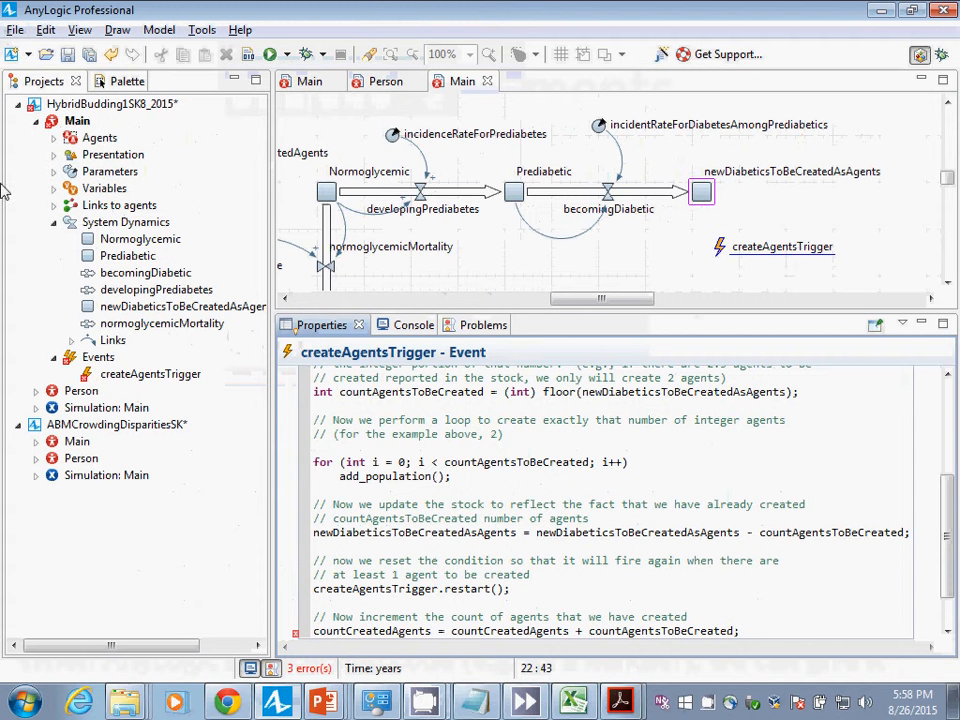
# Open ABMCrowdingDisparitiesSK's Person agent and inspect the Susceptible state and recovery transition timeout
pyautogui.click(81, 458)
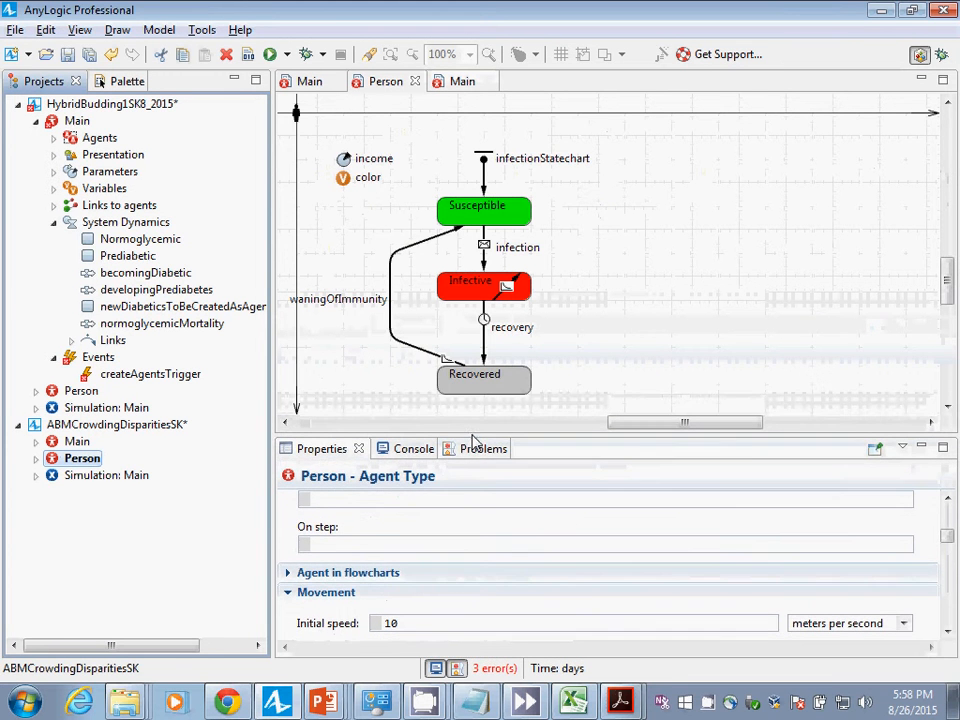
pyautogui.click(483, 211)
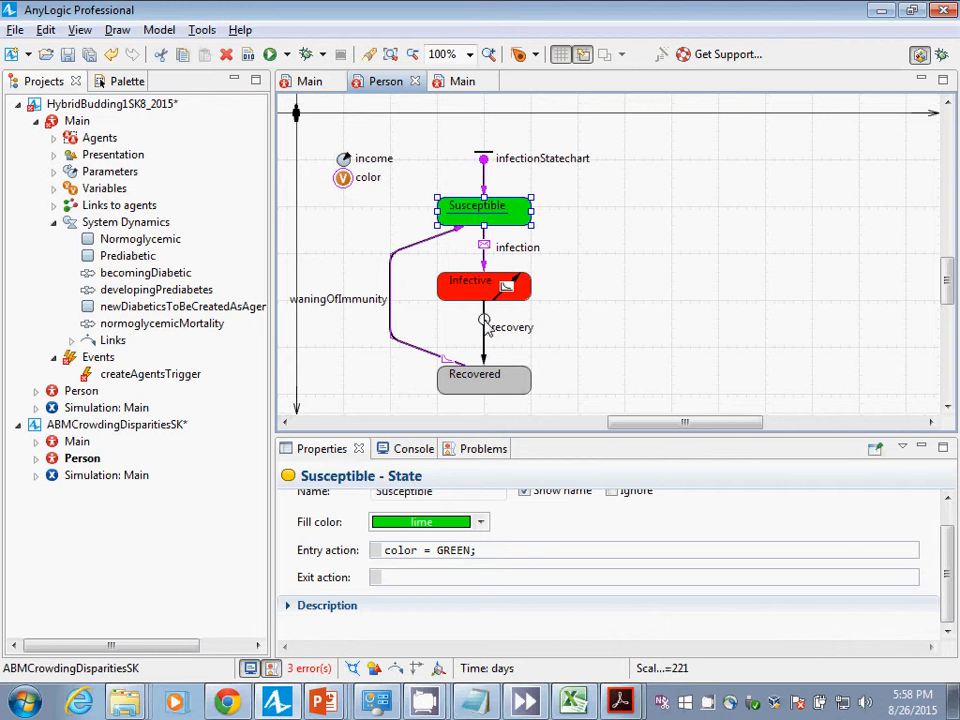
pyautogui.click(484, 327)
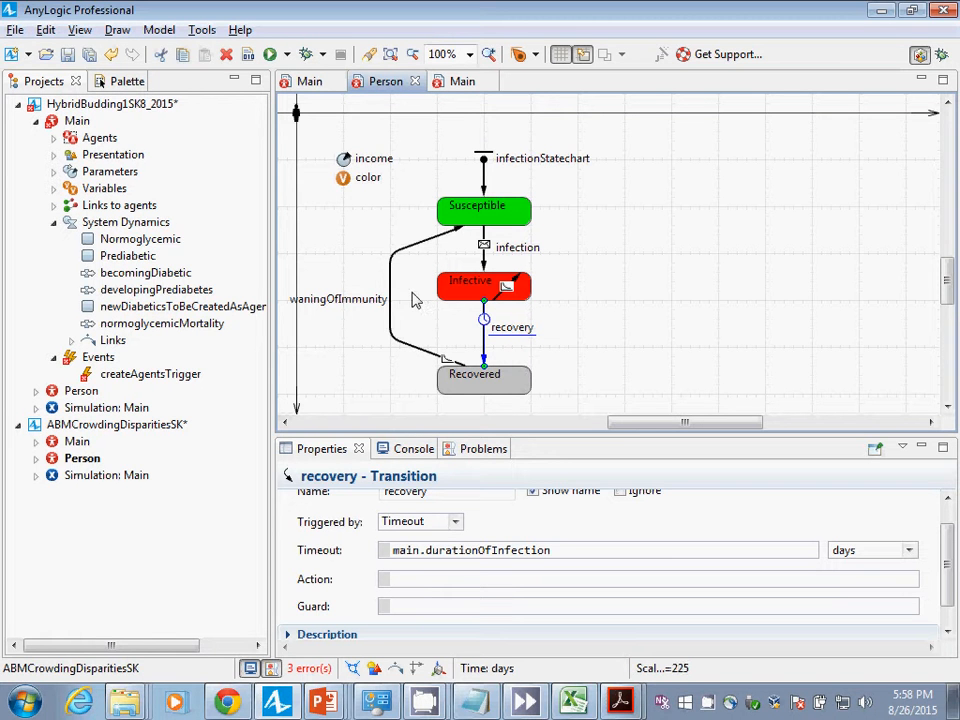
pyautogui.click(15, 29)
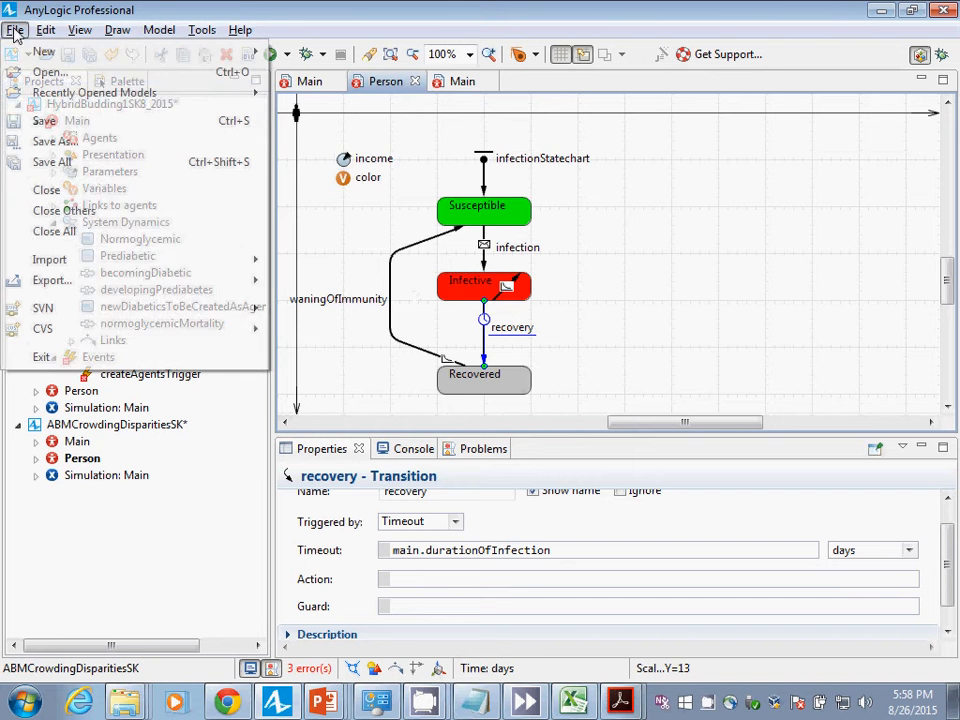
# Open CommunicableMobilityV3WithNetworks.alp from recent models and inspect its Person arrival transition
pyautogui.click(93, 92)
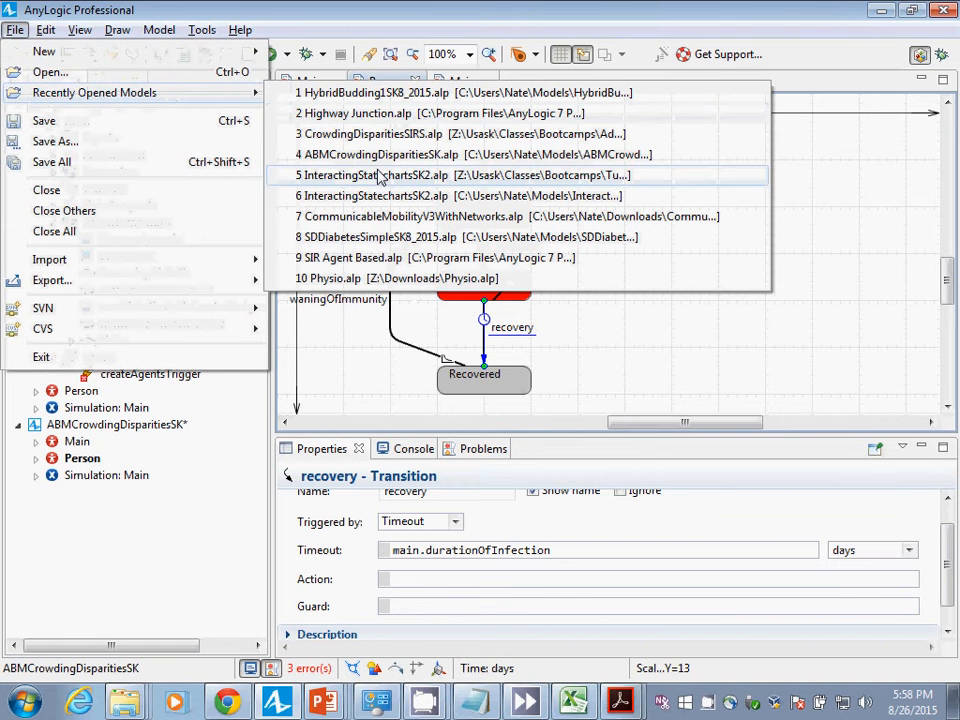
pyautogui.click(518, 216)
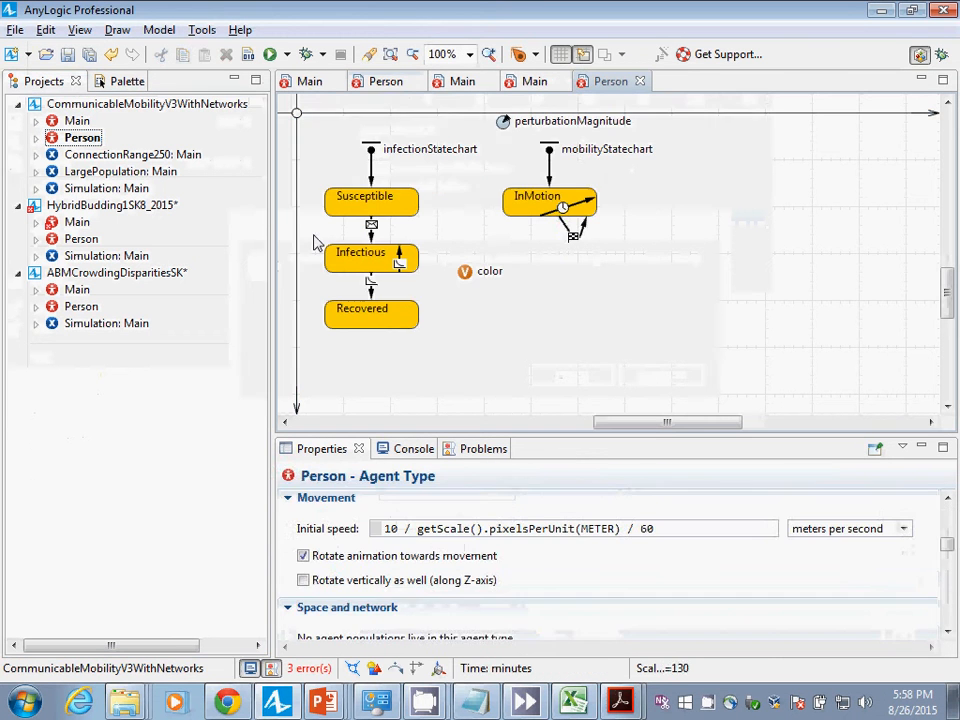
pyautogui.click(575, 225)
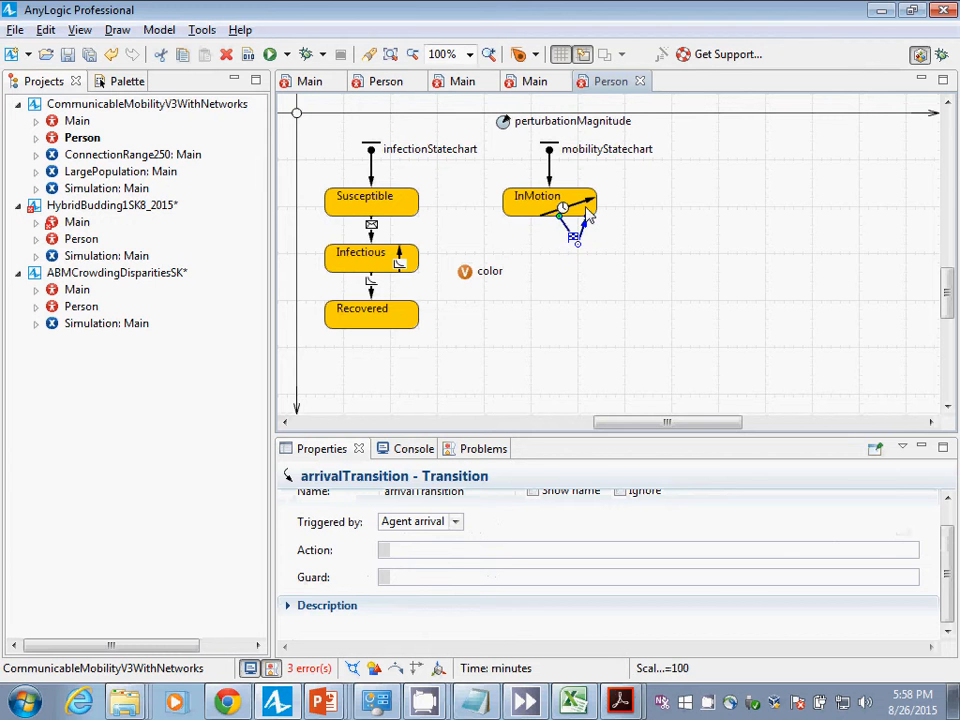
pyautogui.click(537, 196)
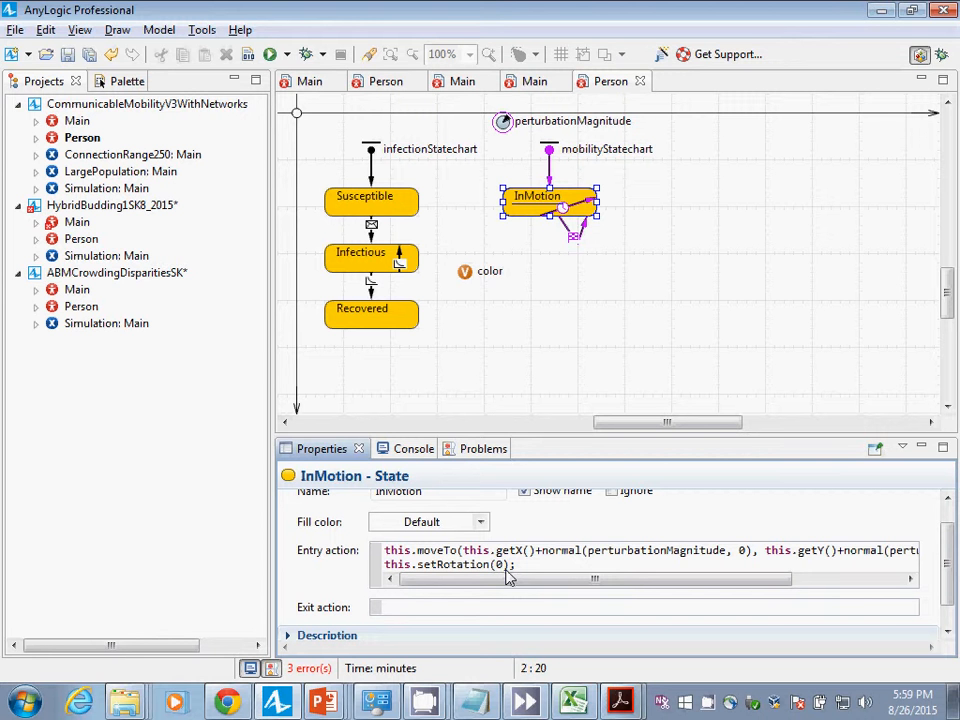
pyautogui.moveTo(388, 232)
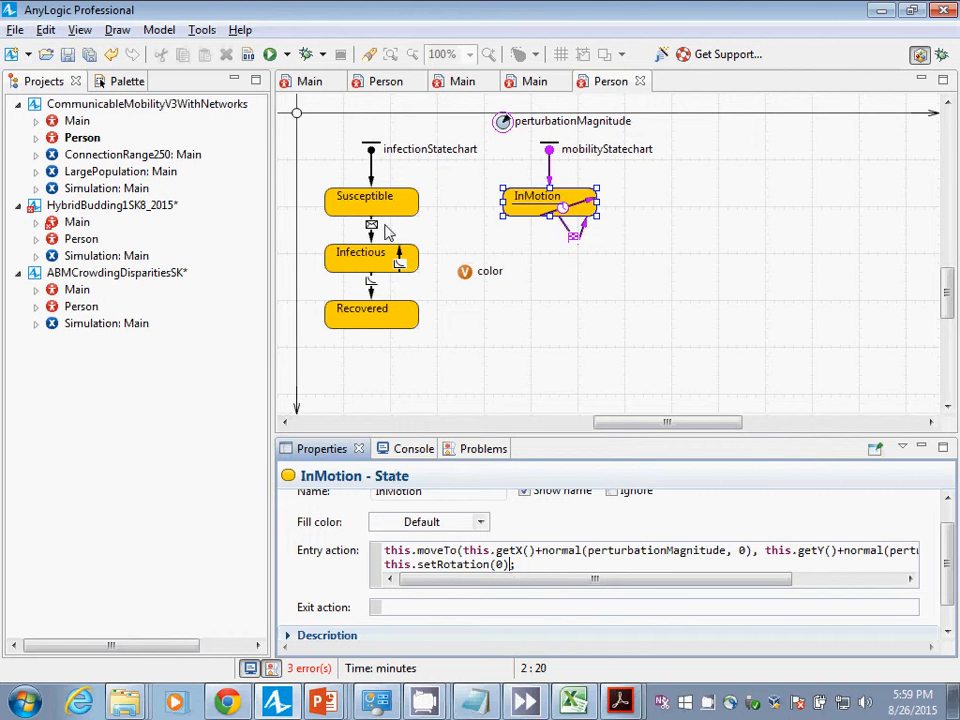
# Inspect infectionTransition and the Infectious state, then view Main's On startup code
pyautogui.click(371, 227)
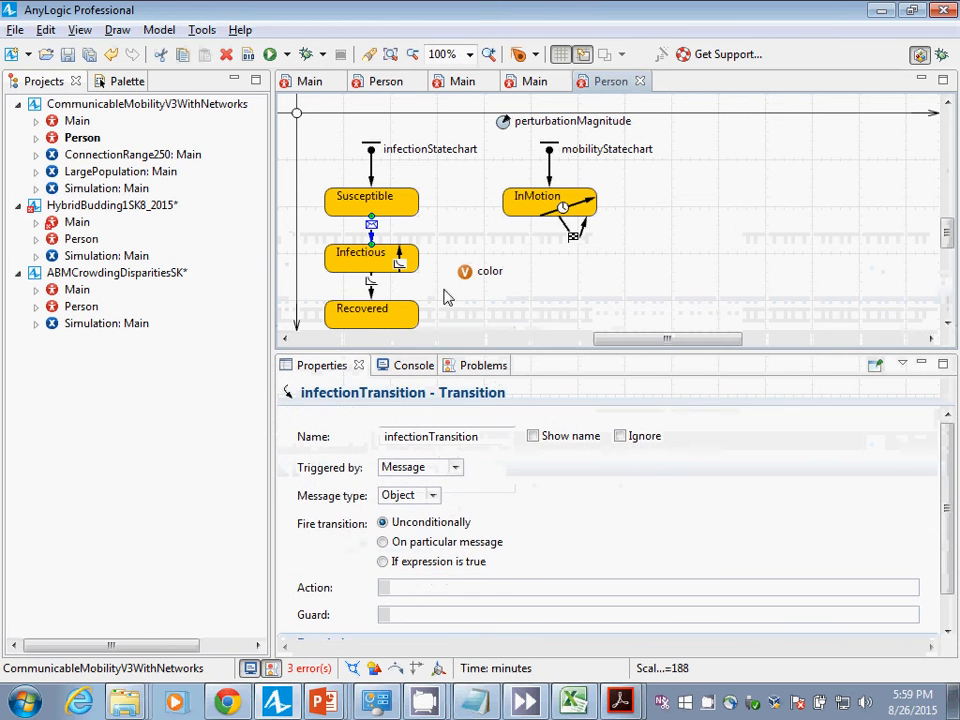
pyautogui.click(360, 252)
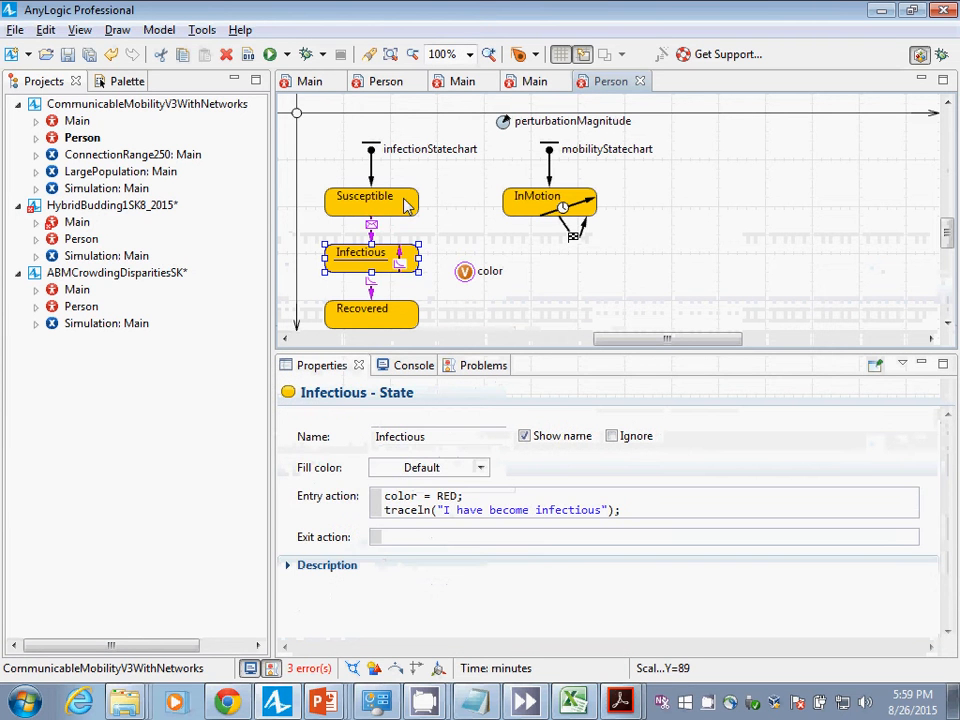
pyautogui.click(361, 308)
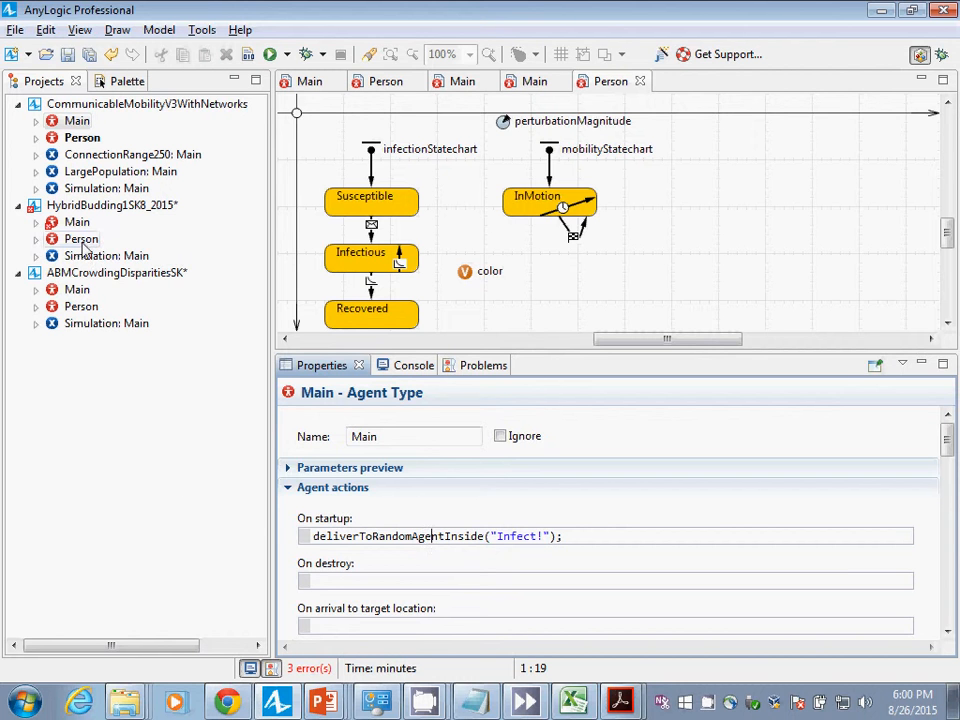
pyautogui.click(78, 222)
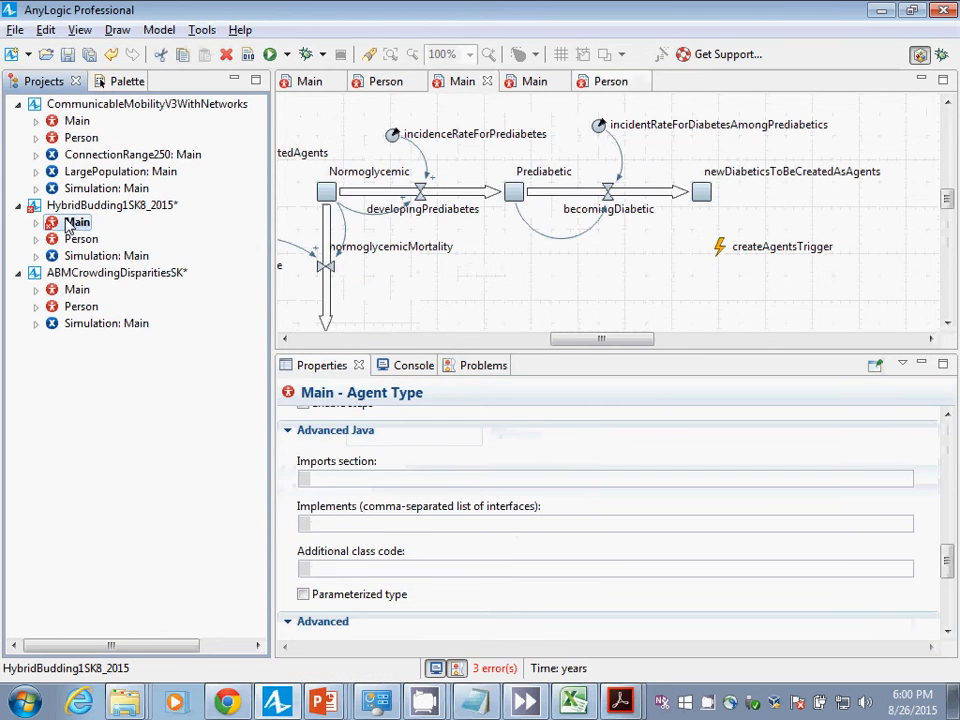
pyautogui.click(718, 247)
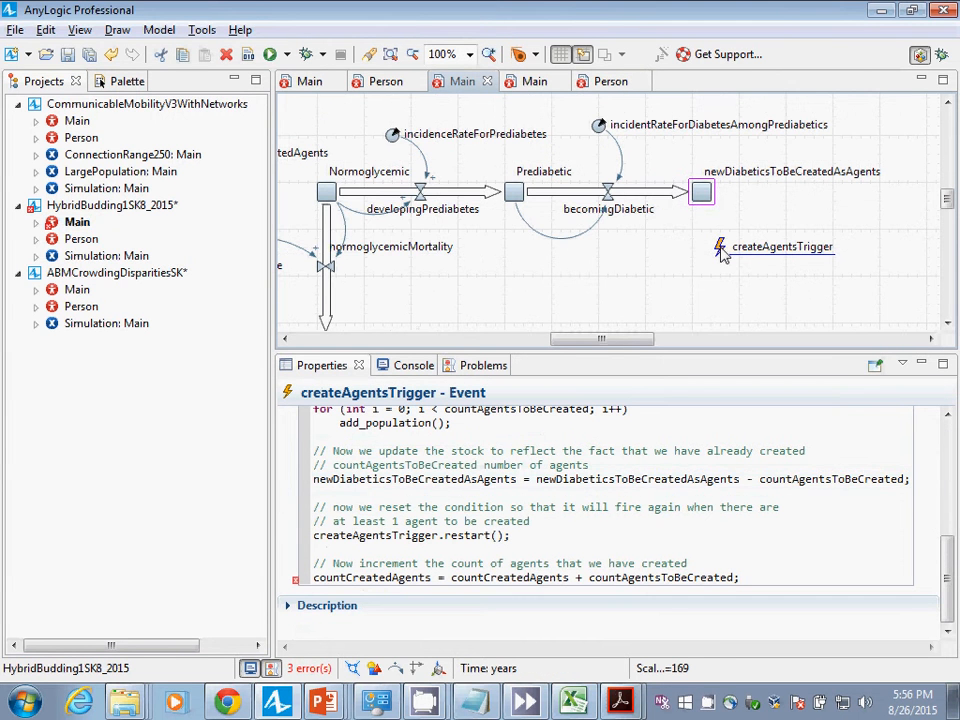
pyautogui.click(947, 200)
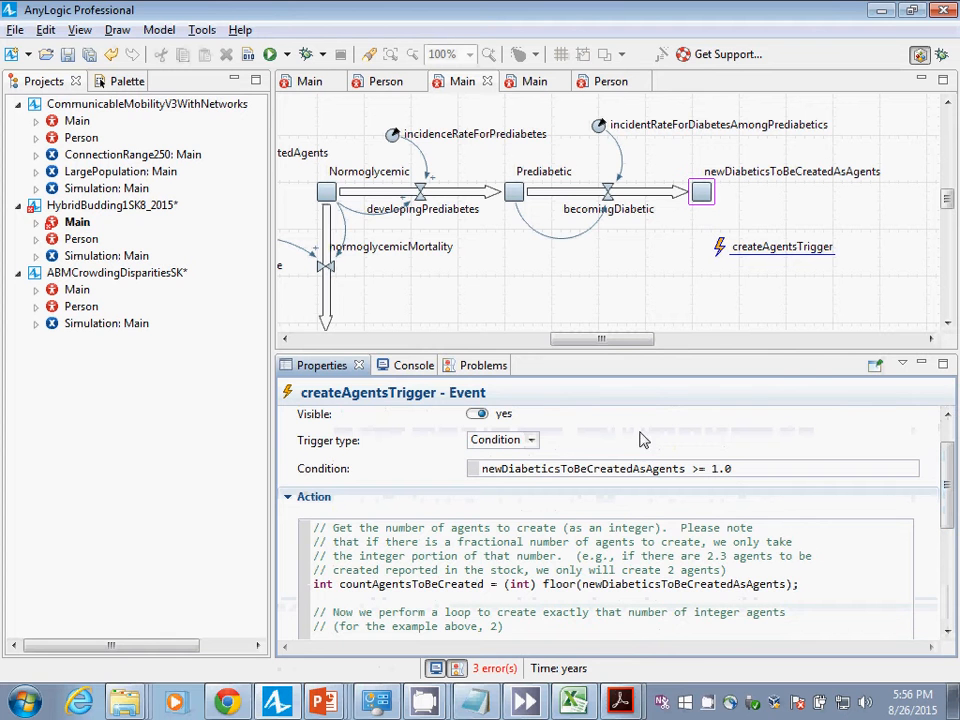
pyautogui.scroll(-3)
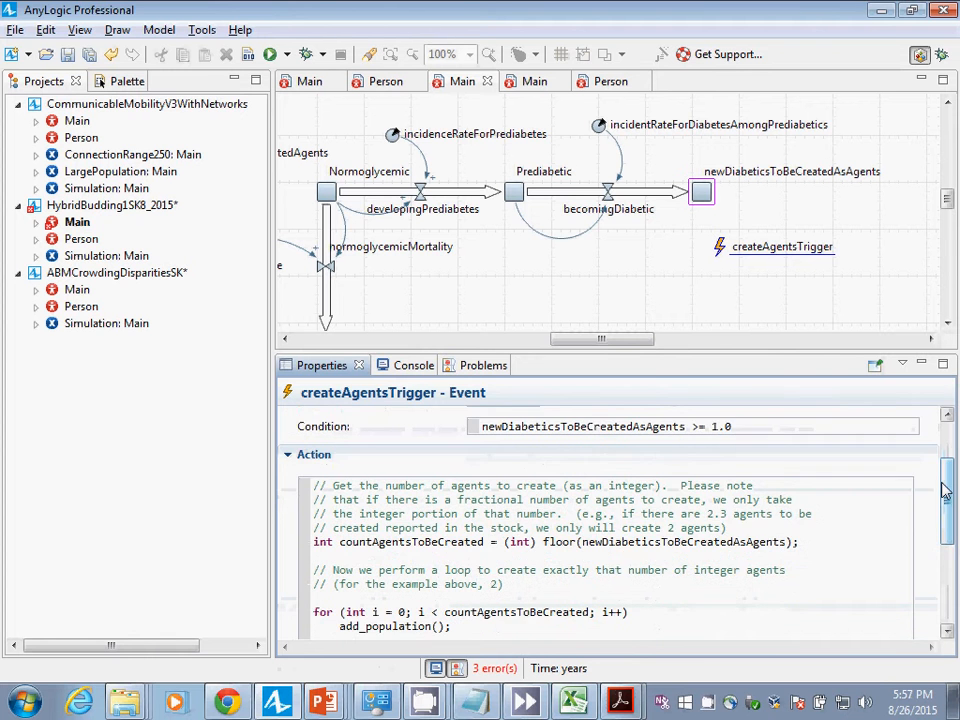
pyautogui.scroll(-3)
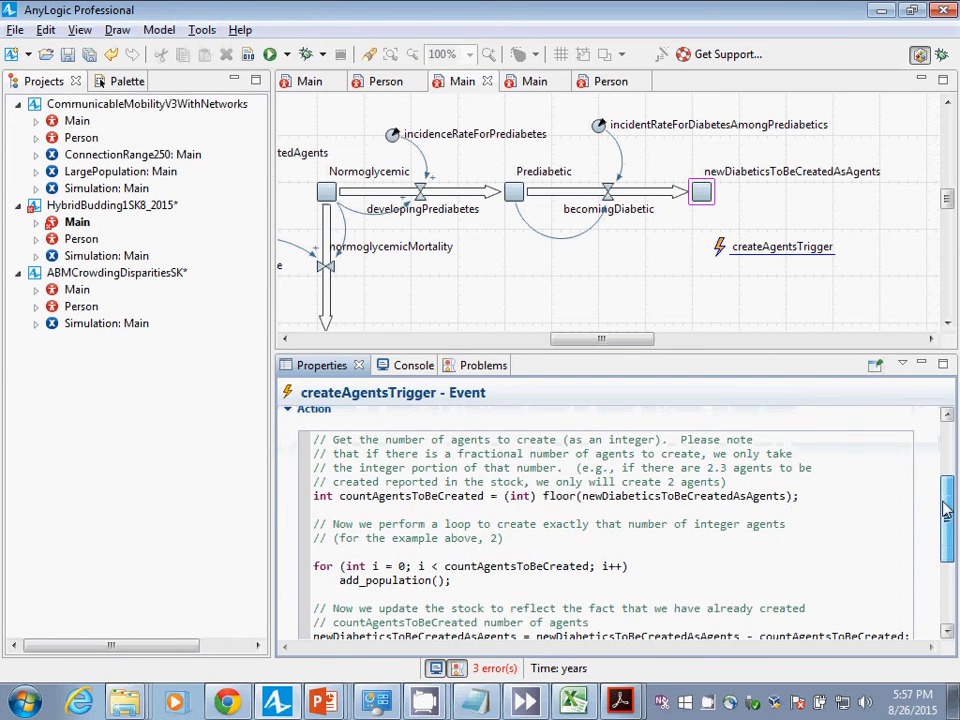
pyautogui.scroll(3)
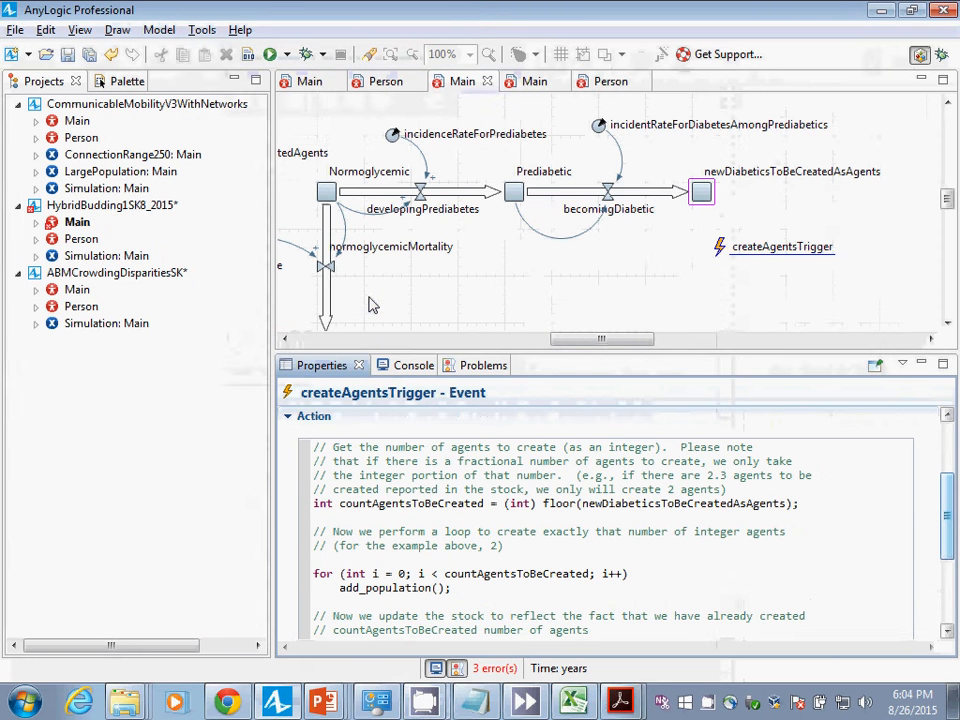
# Add a function to Main named totalPopulationSize and toggle its Just action/Returns value option
pyautogui.click(107, 81)
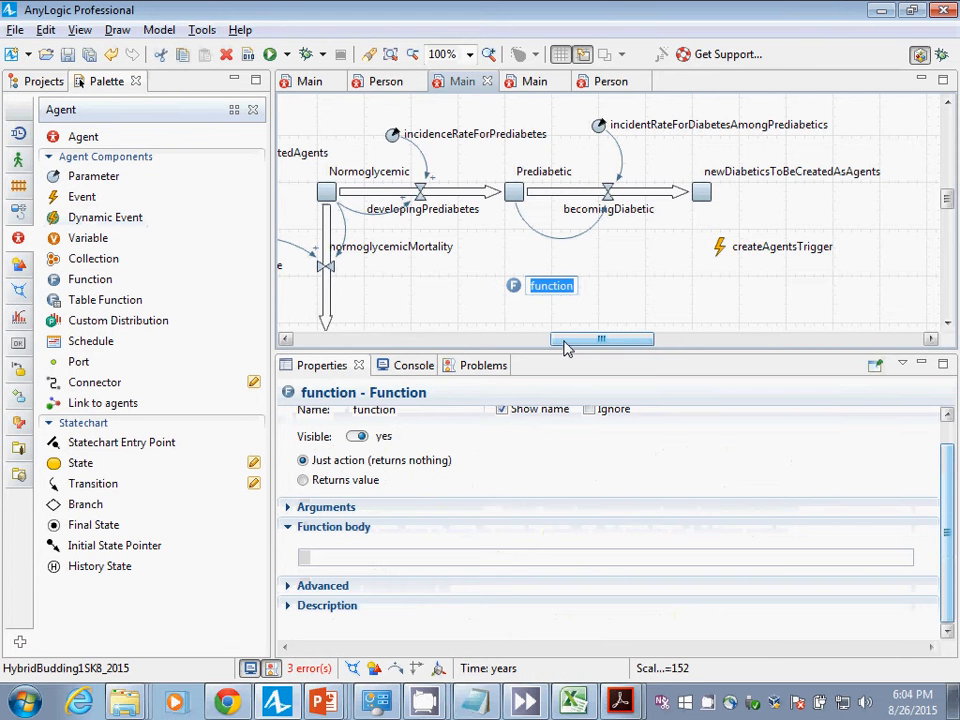
pyautogui.write('my/F')
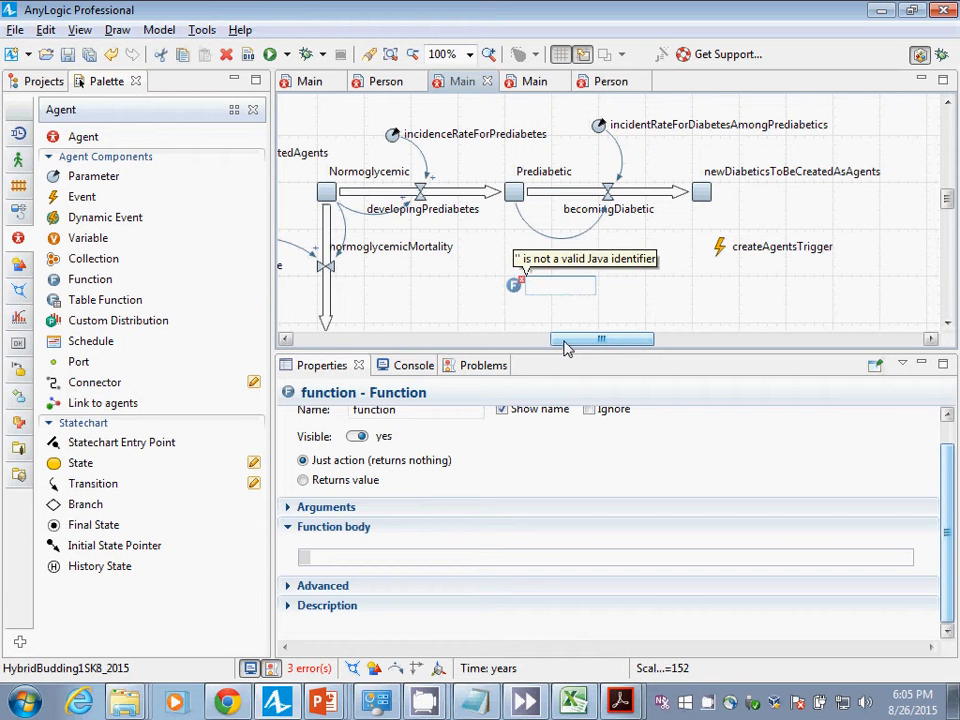
pyautogui.write('totalPopulationSize')
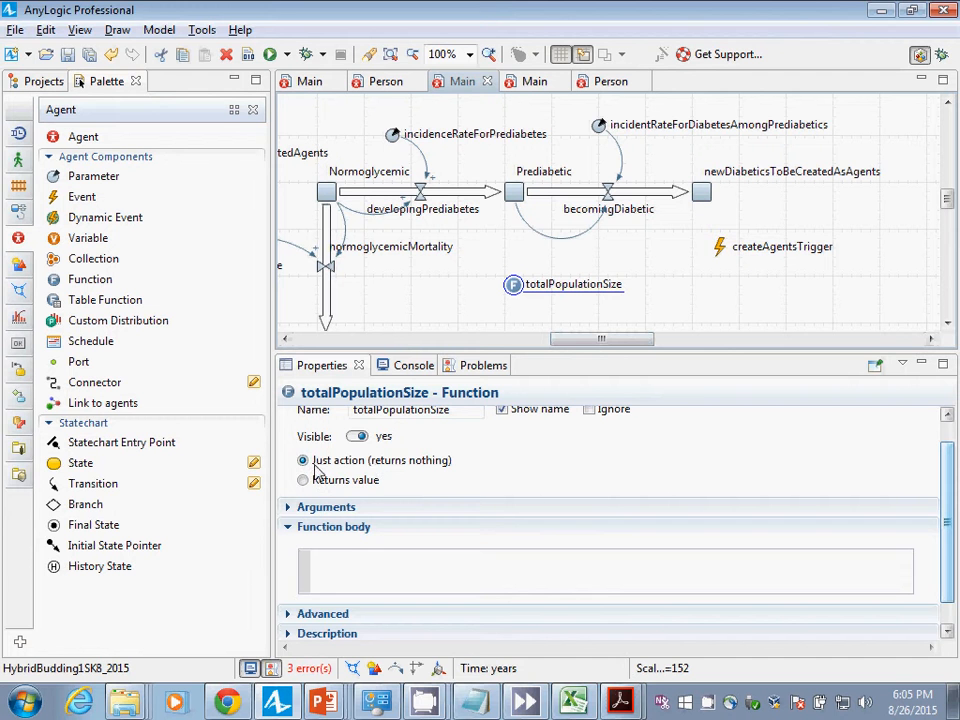
pyautogui.click(303, 480)
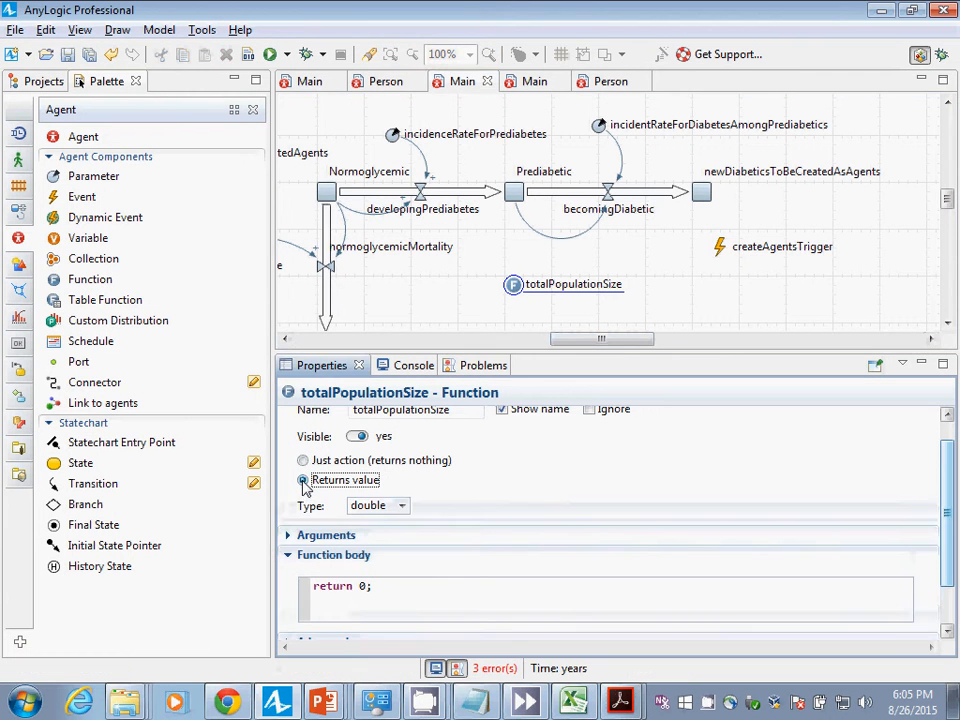
pyautogui.click(303, 460)
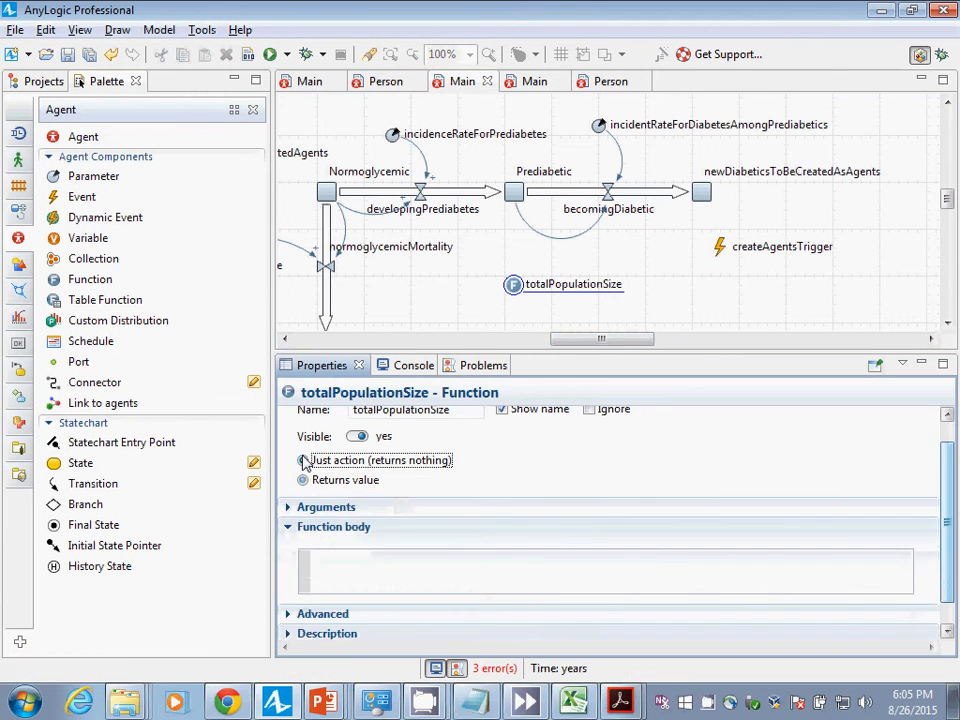
pyautogui.click(302, 460)
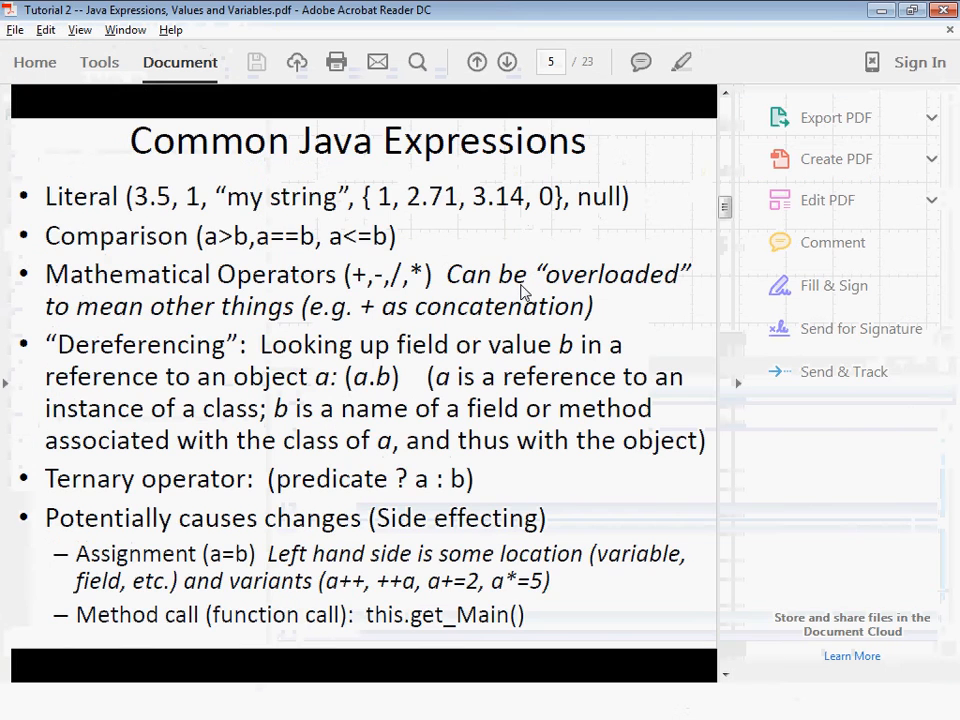
# Page forward to page 10 of the tutorial, 'Location (L-Values) and Assignment'
pyautogui.click(507, 62)
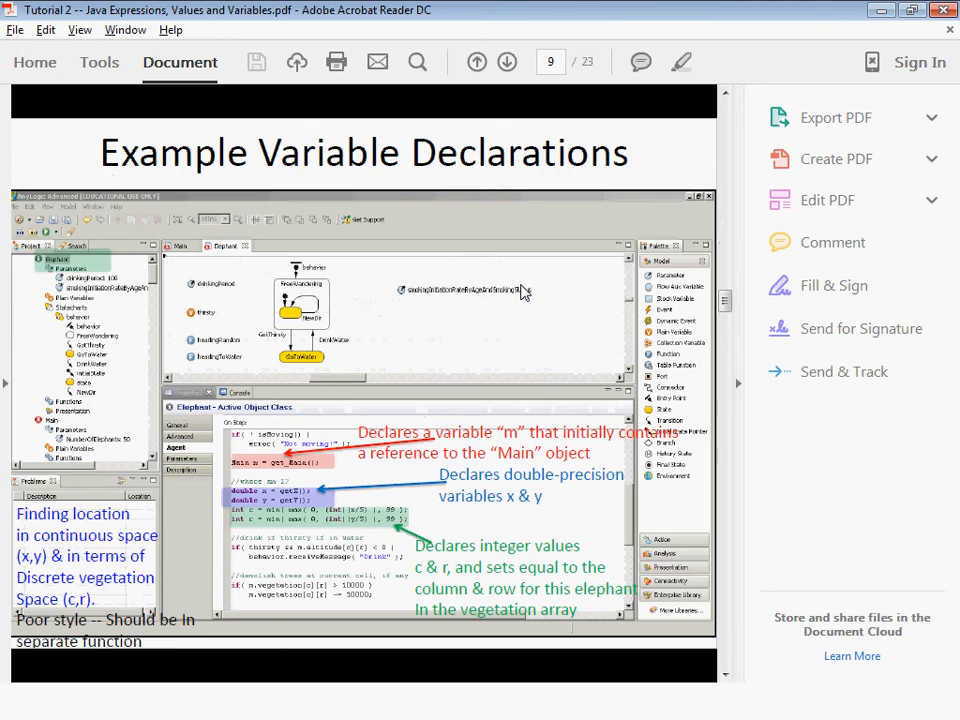
pyautogui.click(506, 61)
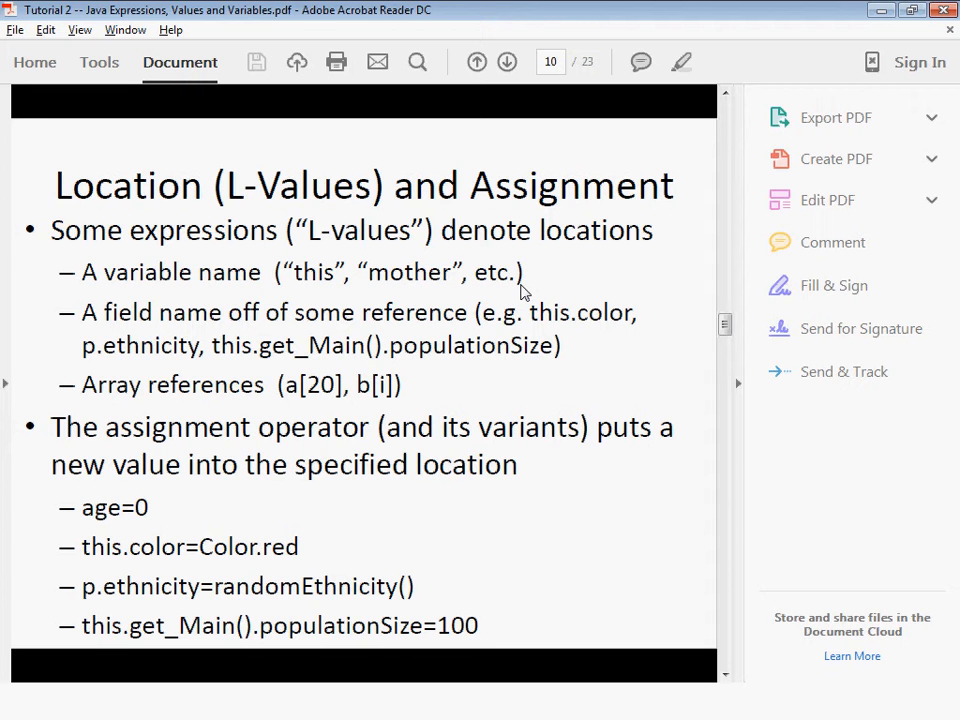
pyautogui.click(476, 62)
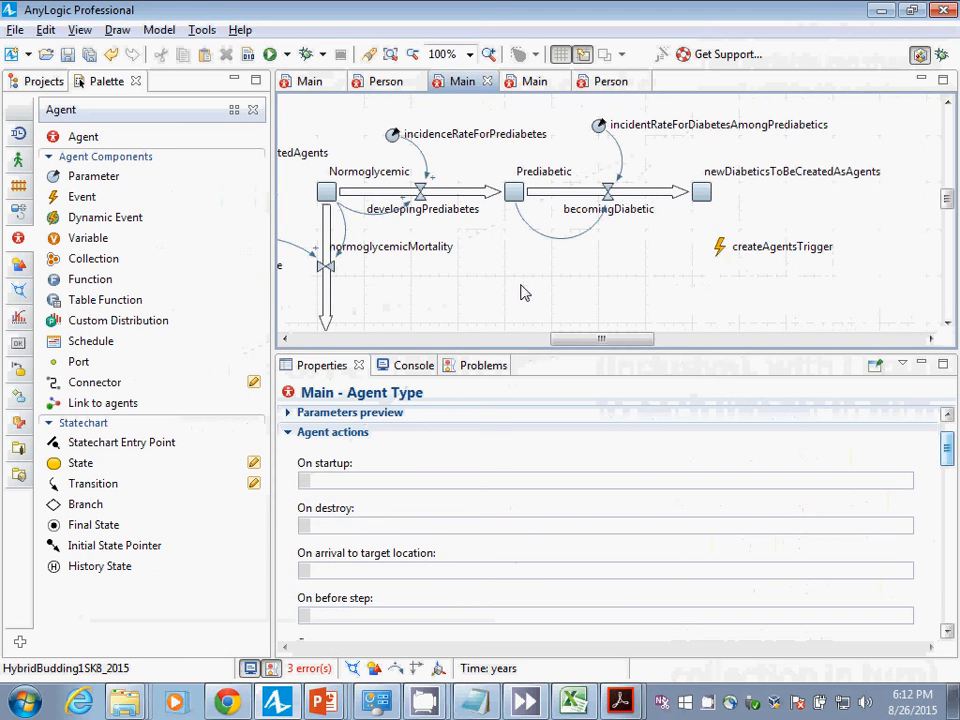
# View ABMCrowdingDisparitiesSK's Person statechart, then open its Main diagram
pyautogui.click(44, 81)
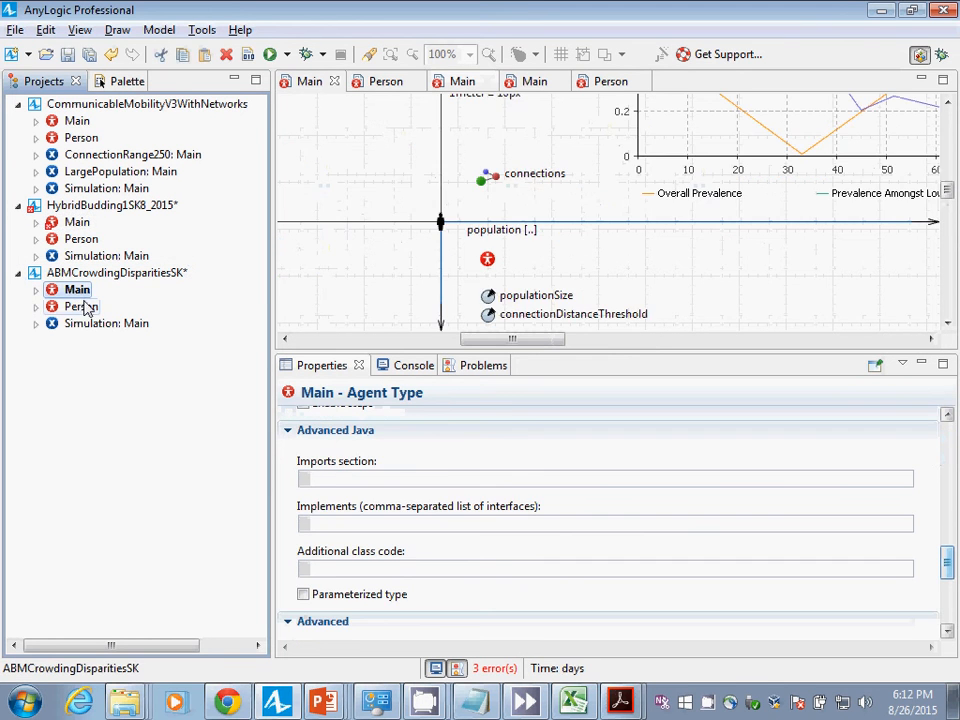
pyautogui.click(82, 306)
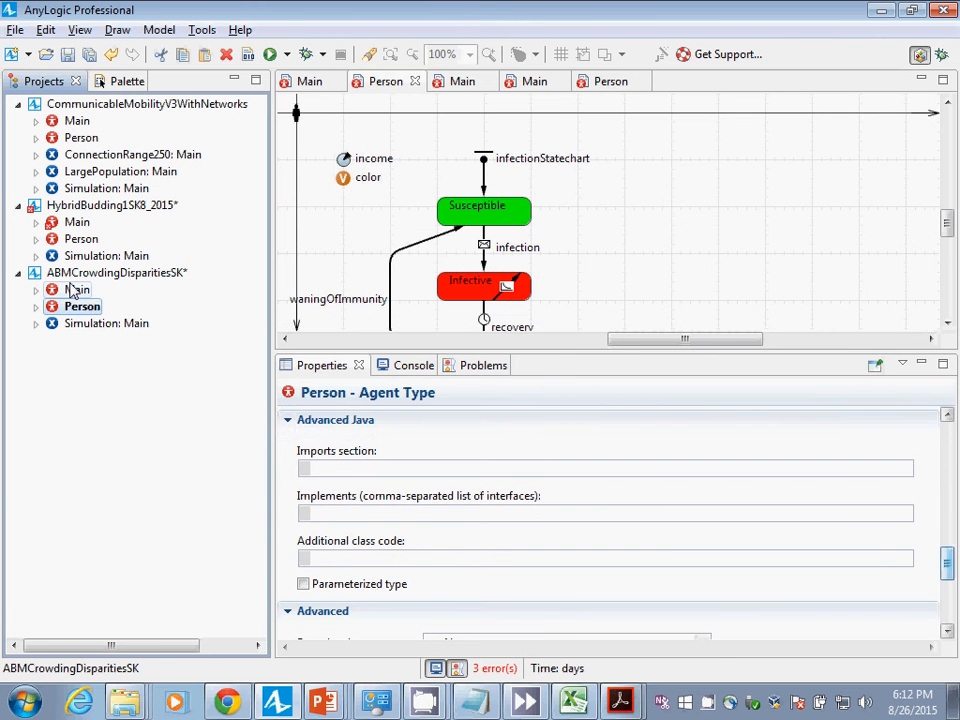
pyautogui.click(76, 289)
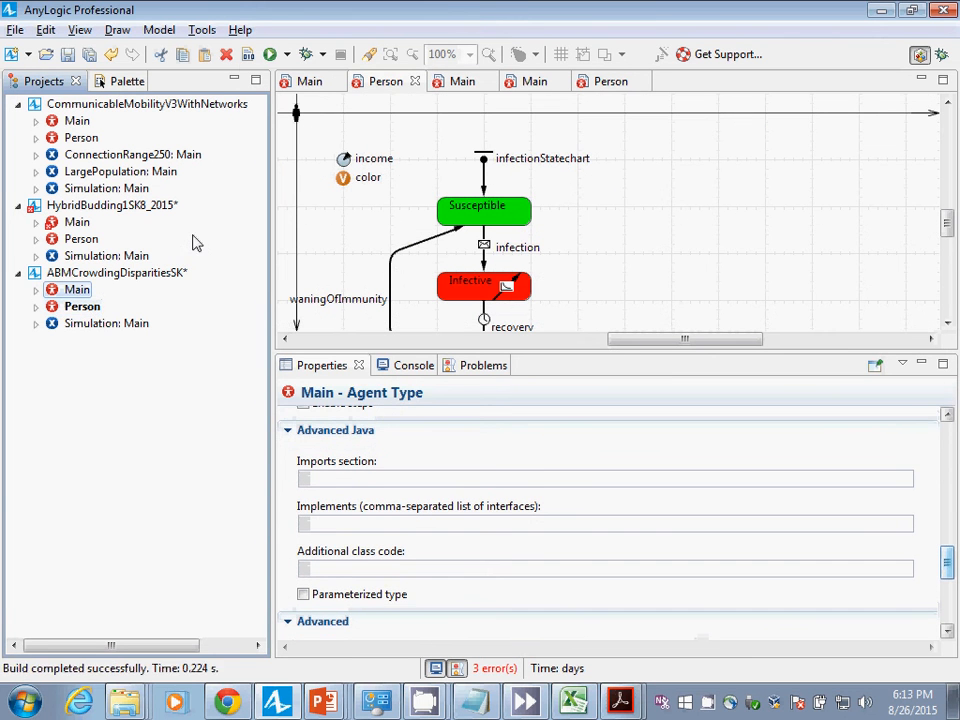
pyautogui.click(77, 289)
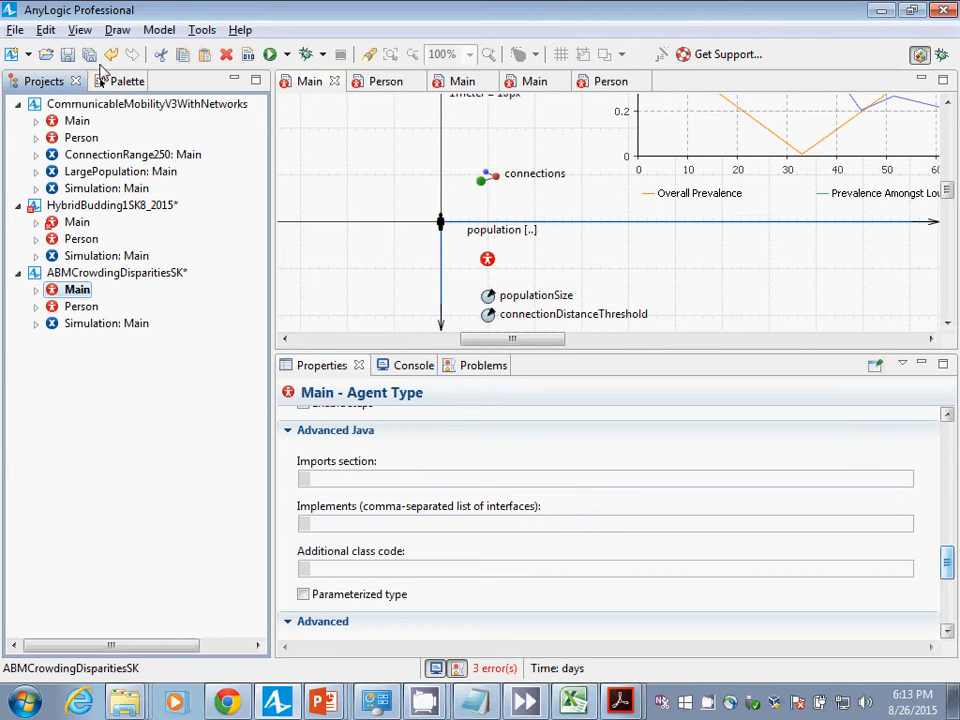
# Add an event named reportingEvent to Main, recurring cyclically every 1 week
pyautogui.click(107, 81)
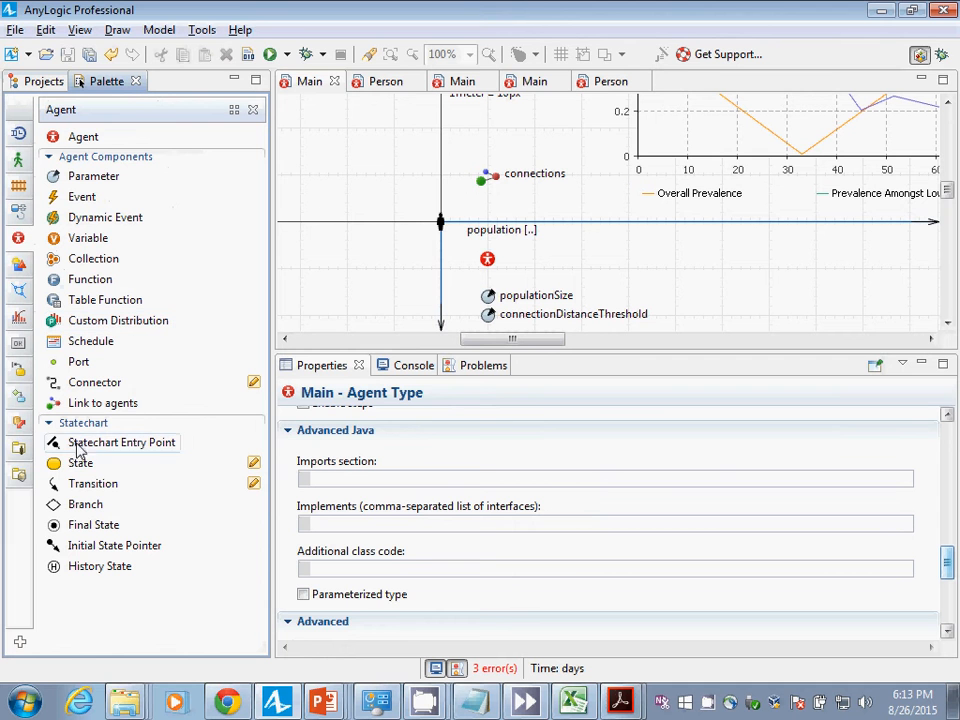
pyautogui.moveTo(83, 196)
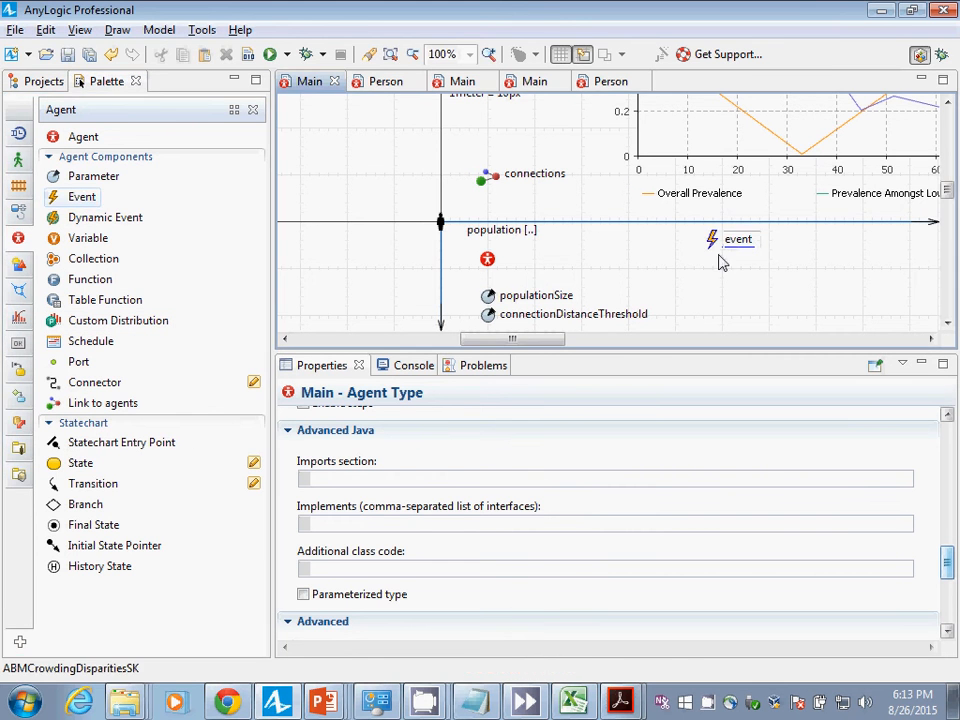
pyautogui.click(738, 239)
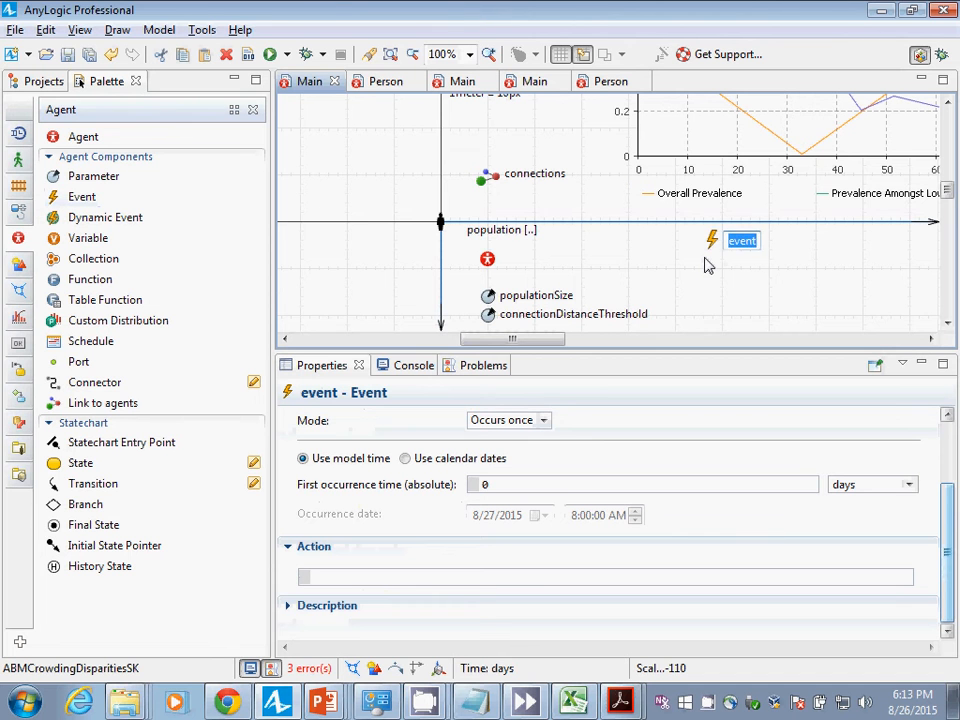
pyautogui.write('reportingE')
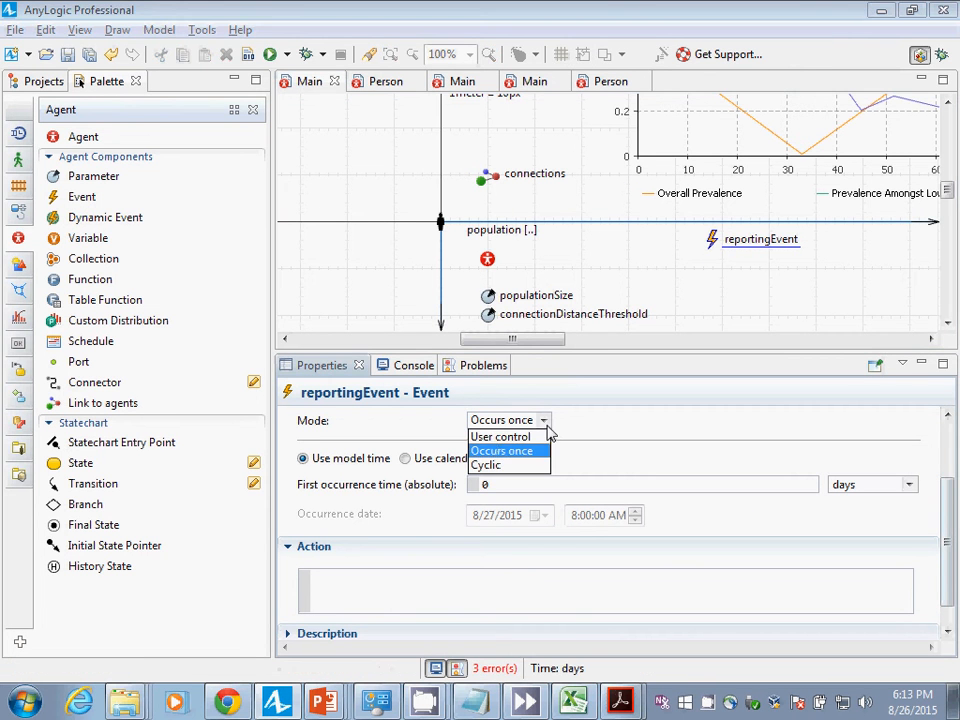
pyautogui.moveTo(486, 465)
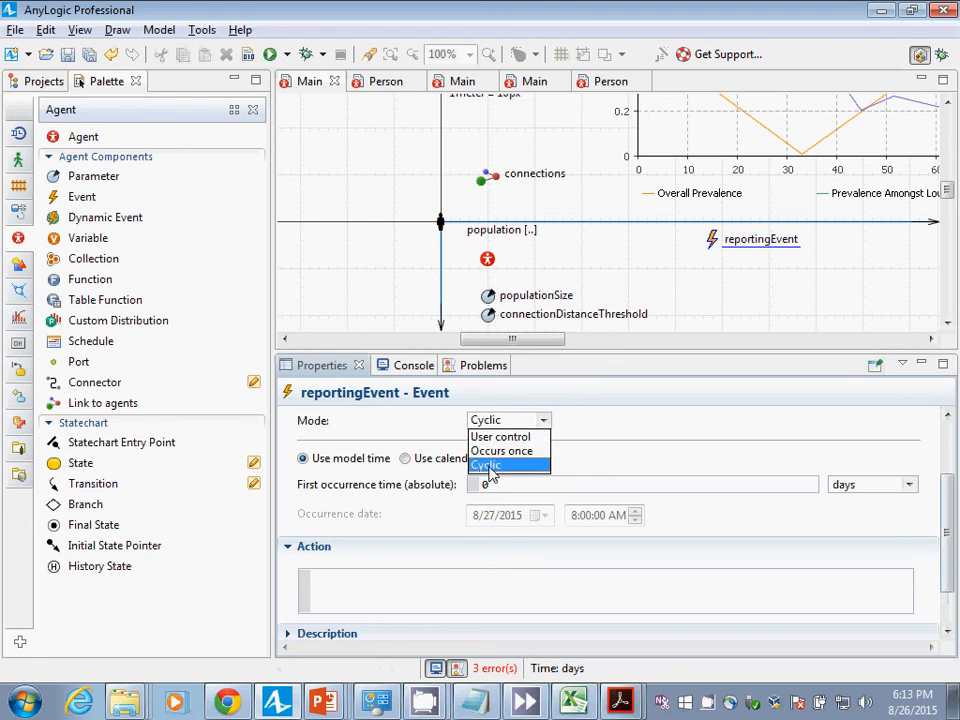
pyautogui.click(489, 465)
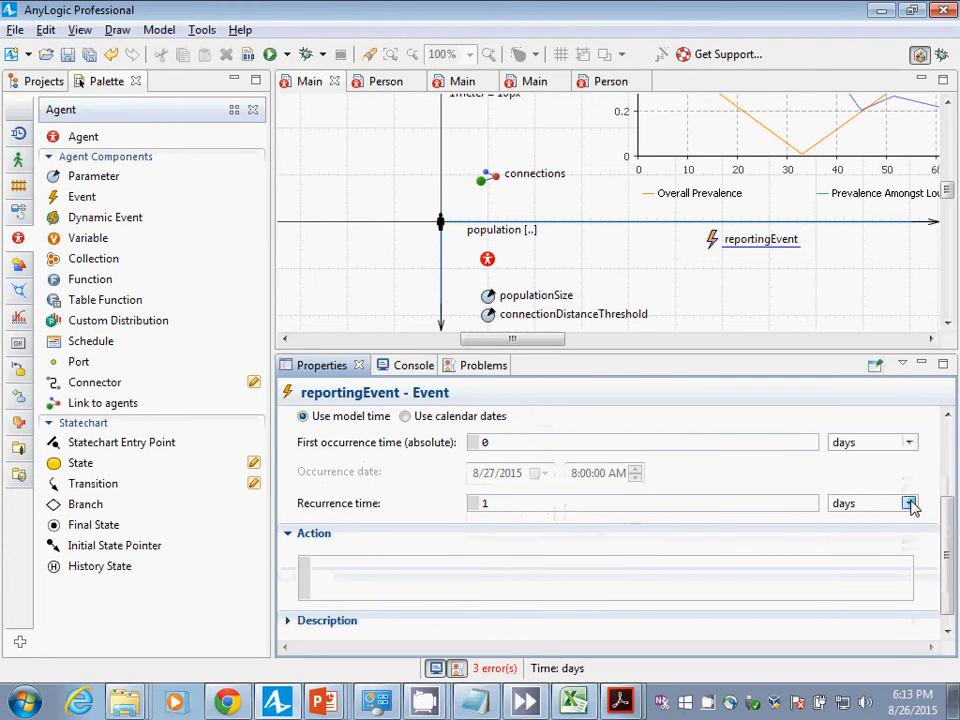
pyautogui.click(909, 503)
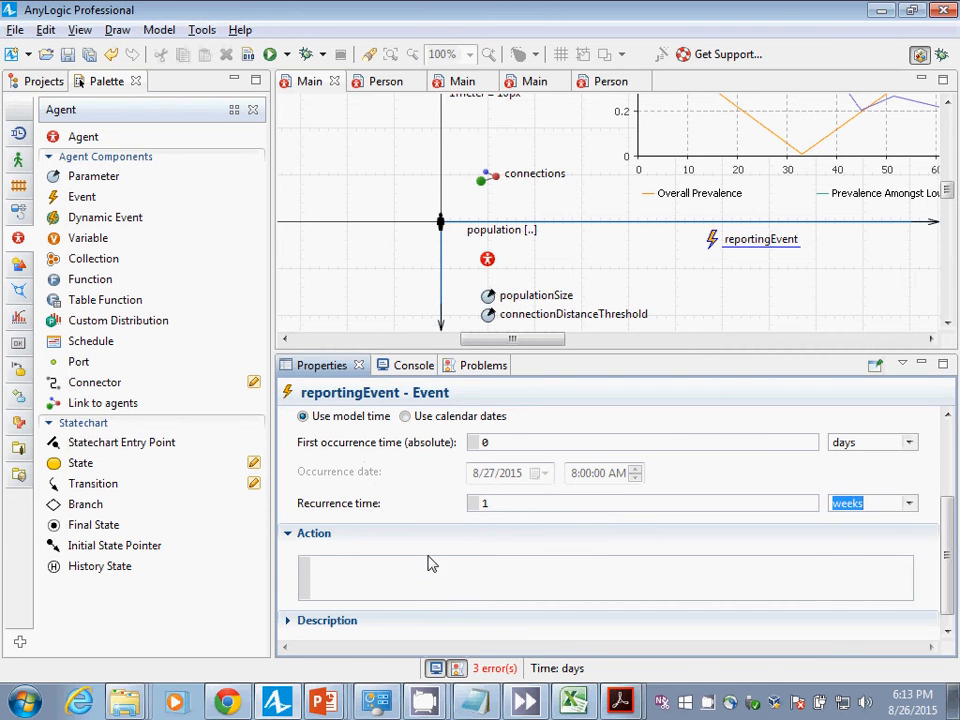
pyautogui.click(600, 575)
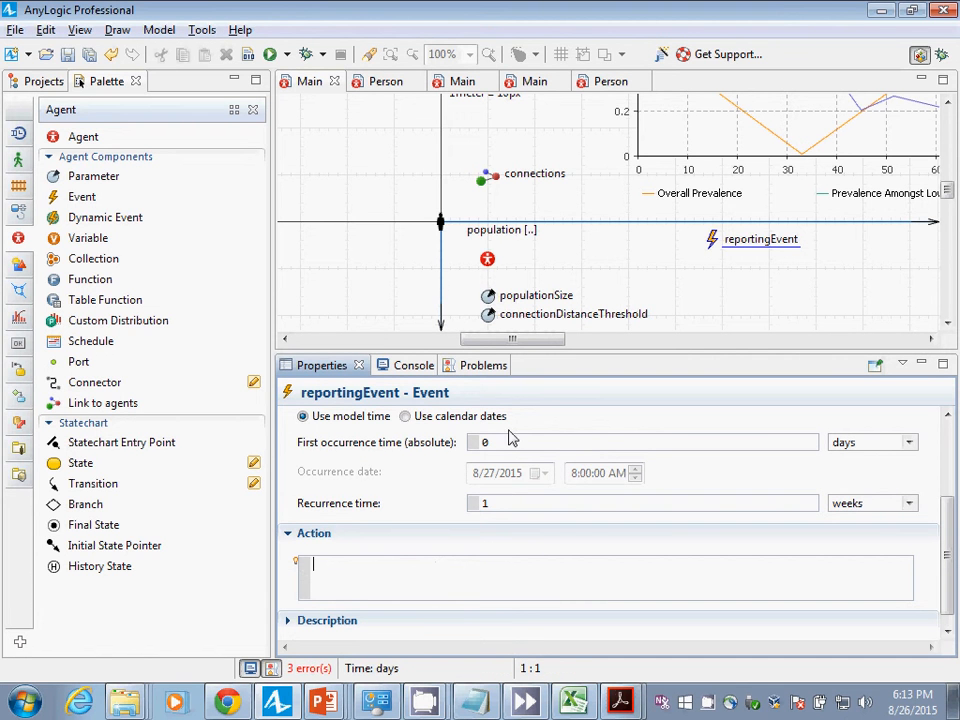
pyautogui.moveTo(513, 435)
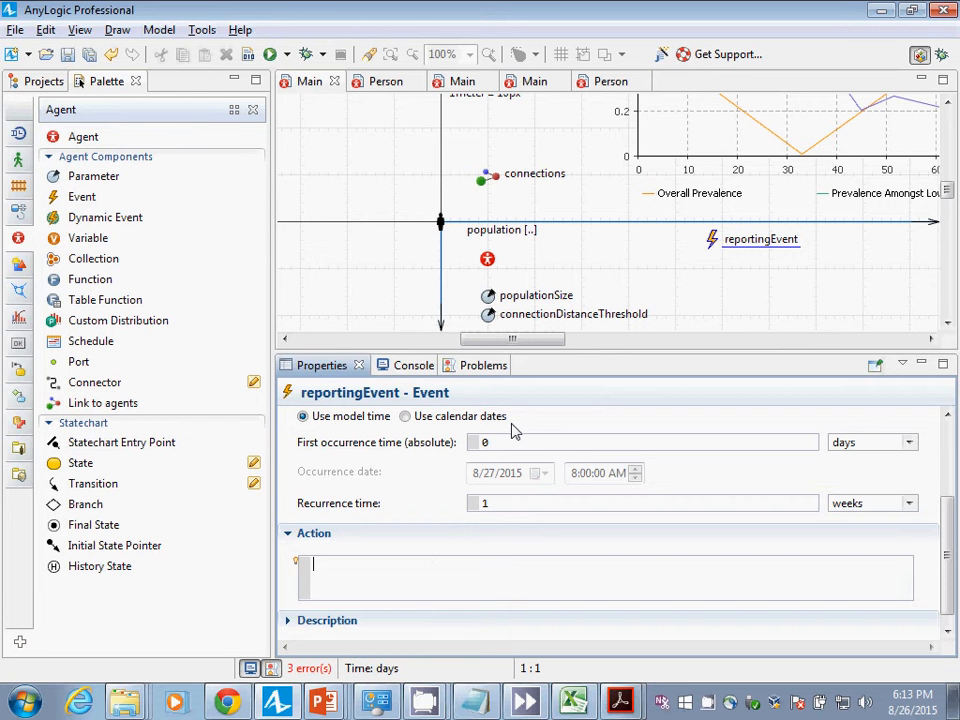
# Type a for (Person p : population) loop with a traceln() call in its body
pyautogui.write('for')
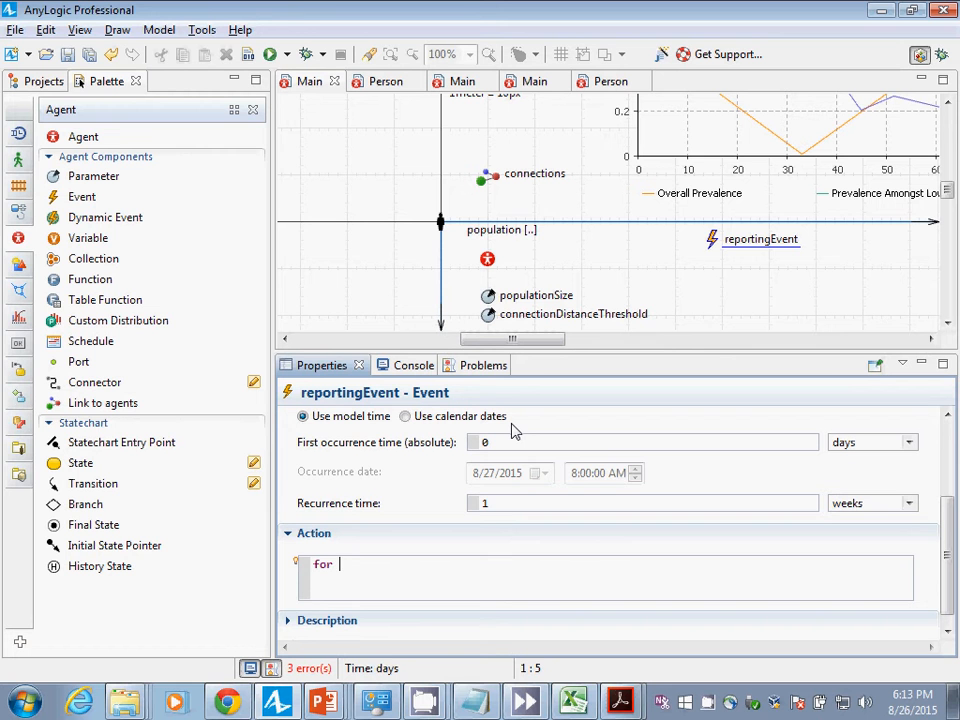
pyautogui.write('(Perf)')
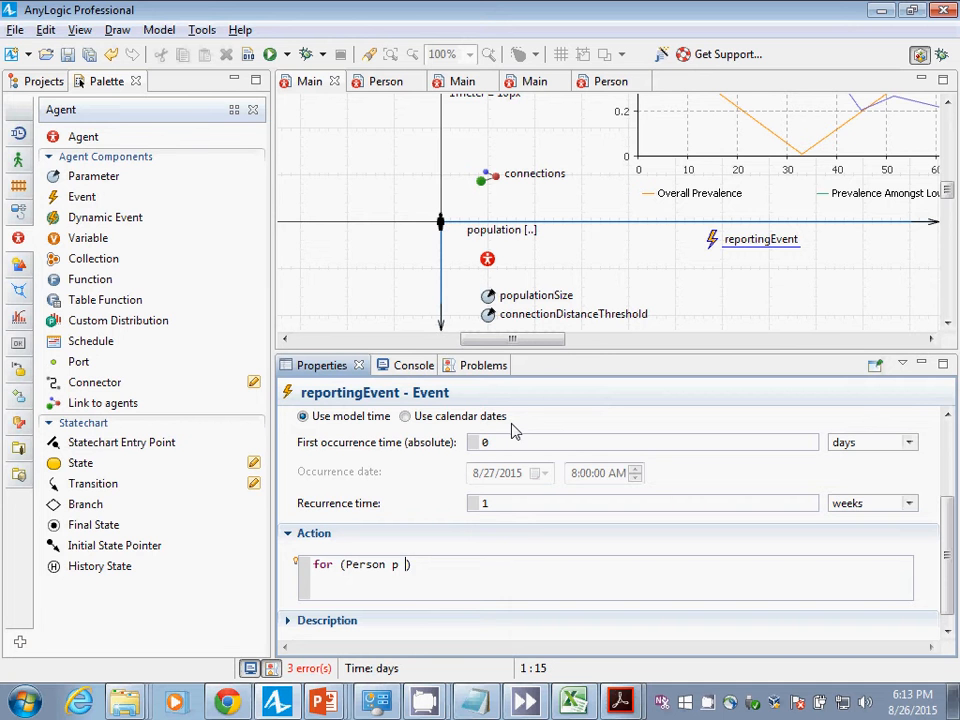
pyautogui.write(': populatin')
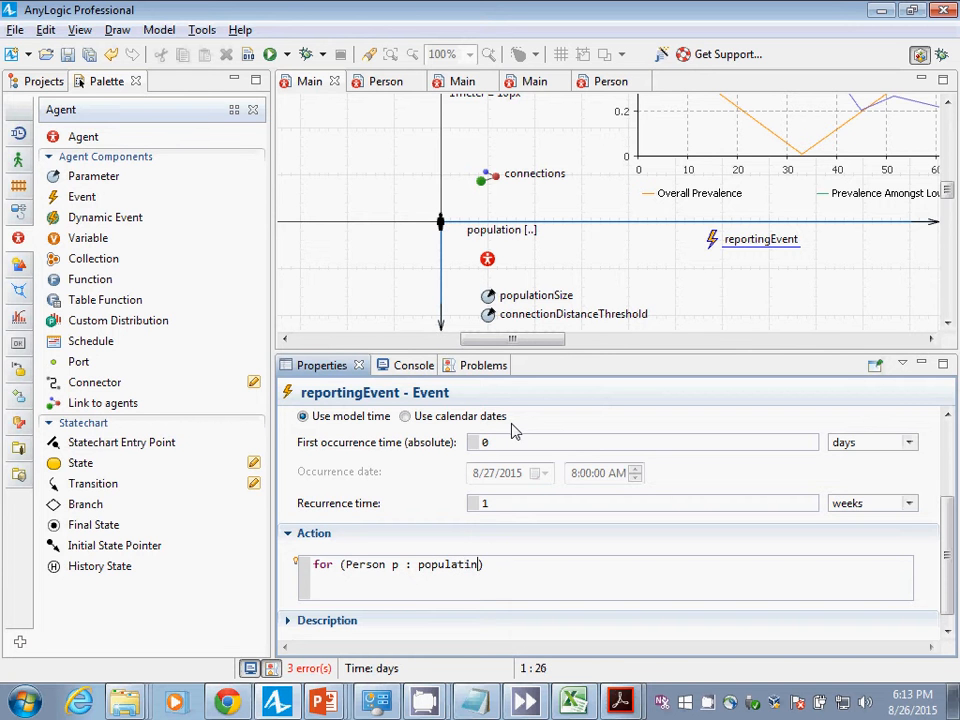
pyautogui.press('Return')
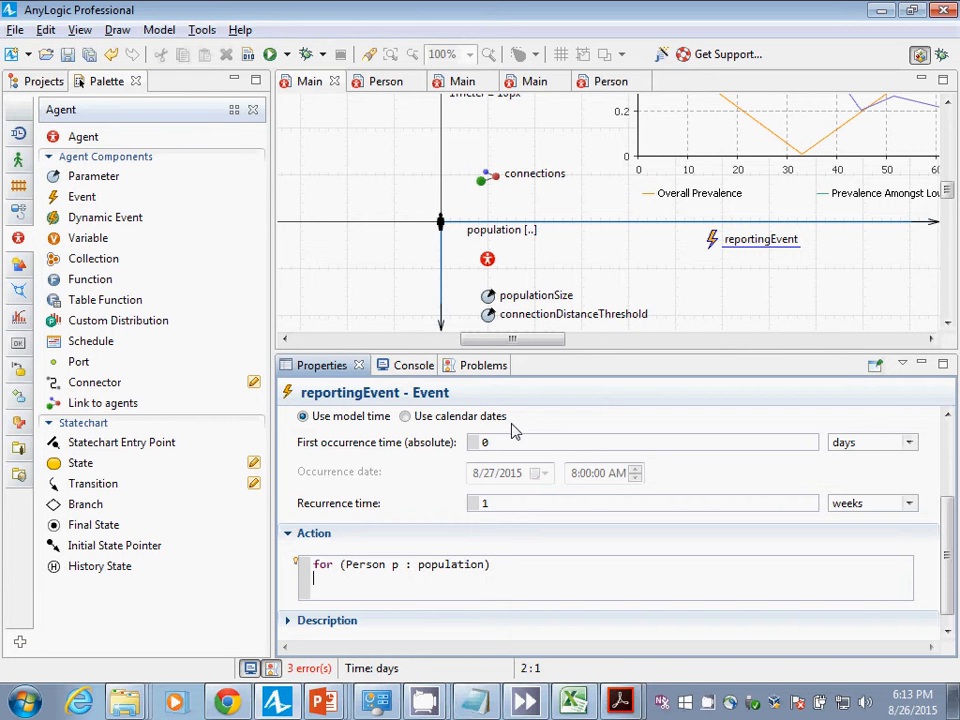
pyautogui.write('traceln()')
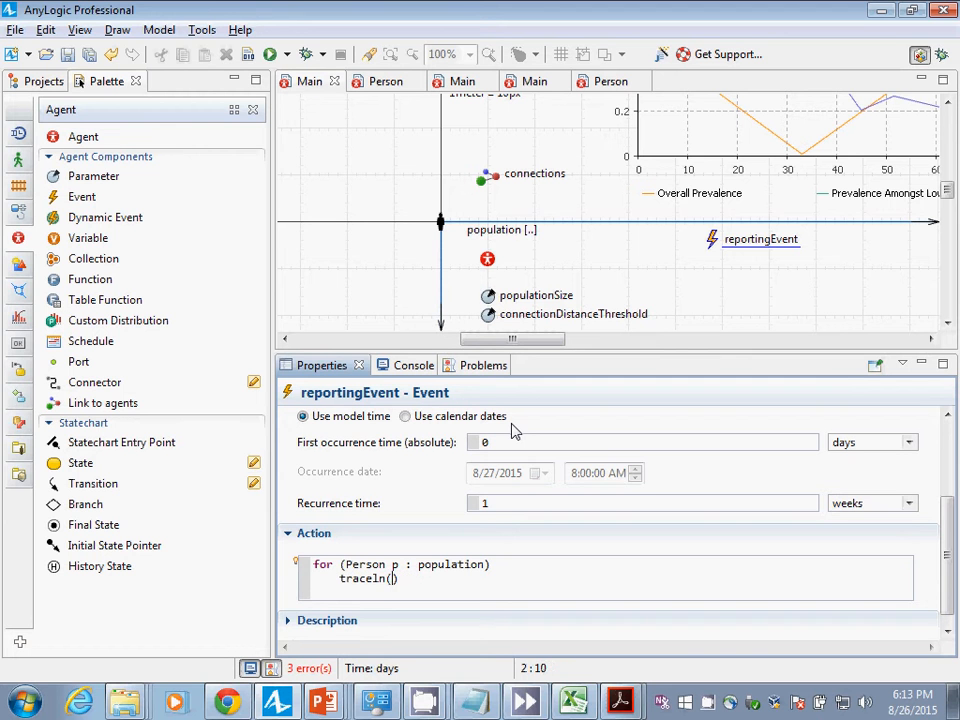
pyautogui.write('""')
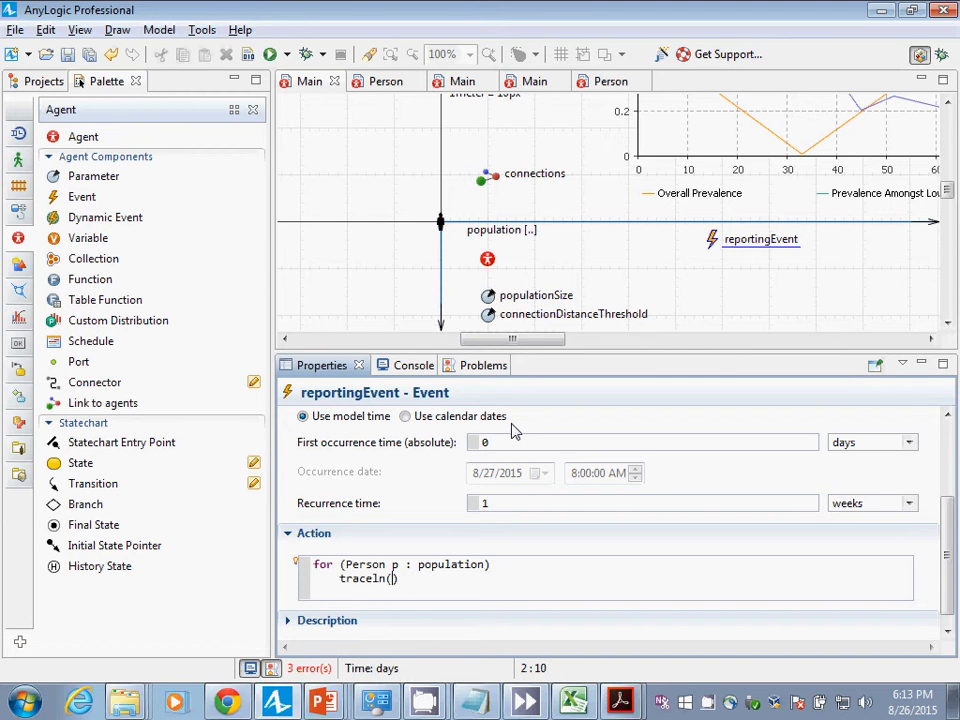
# Make traceln print p, " has ", p.getConnectionsNumber() and " connections and is " + (
pyautogui.write('p + " has " + p.')
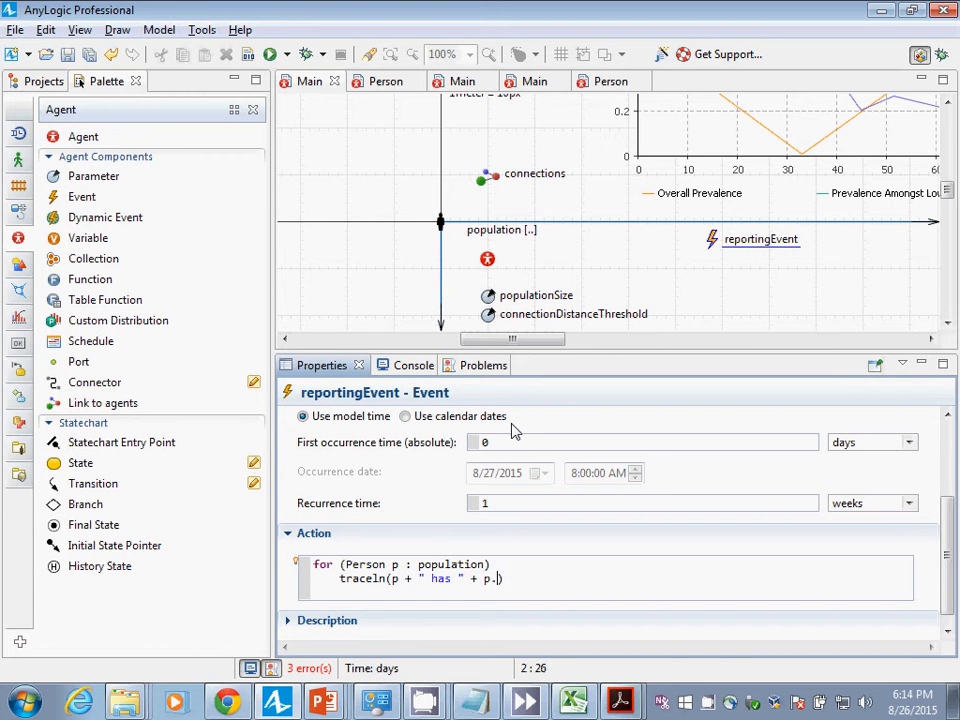
pyautogui.write('getConnectionsNumber(')
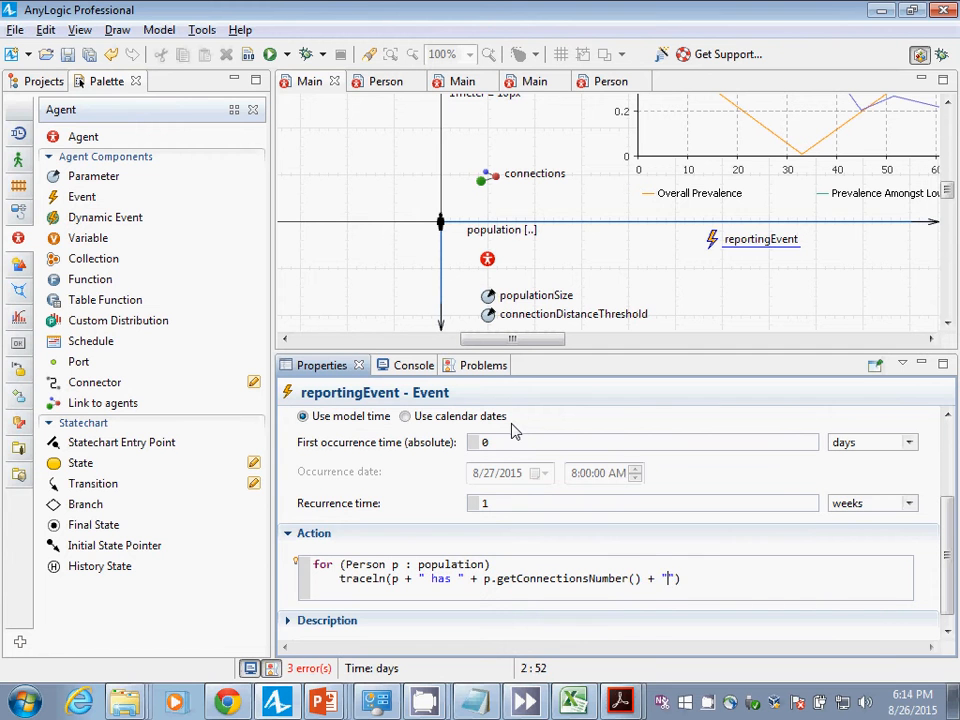
pyautogui.write('connections')
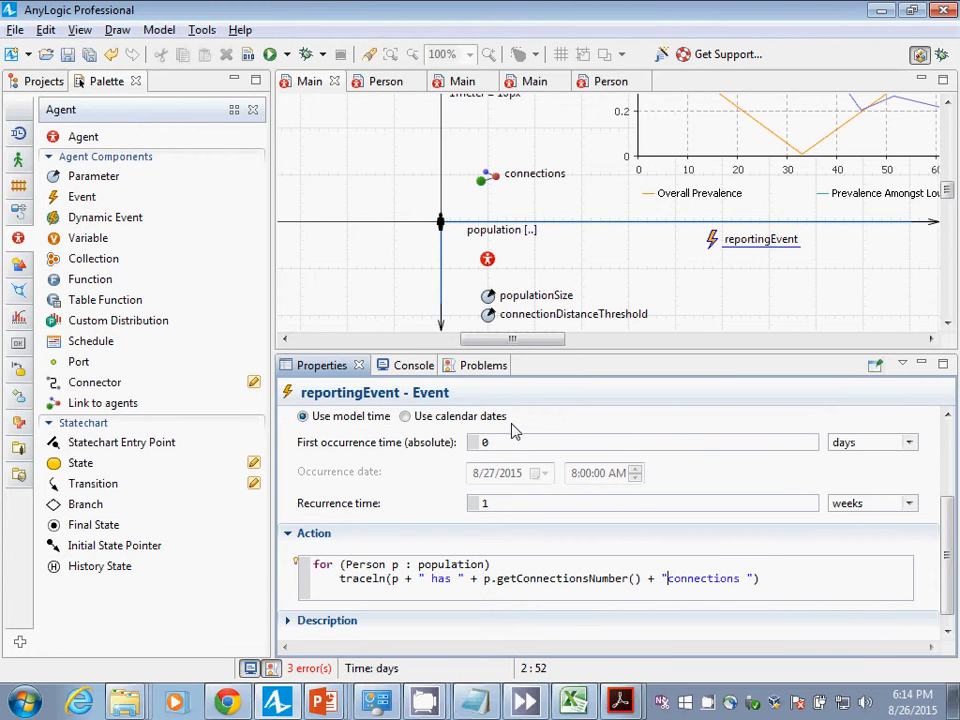
pyautogui.write('a)')
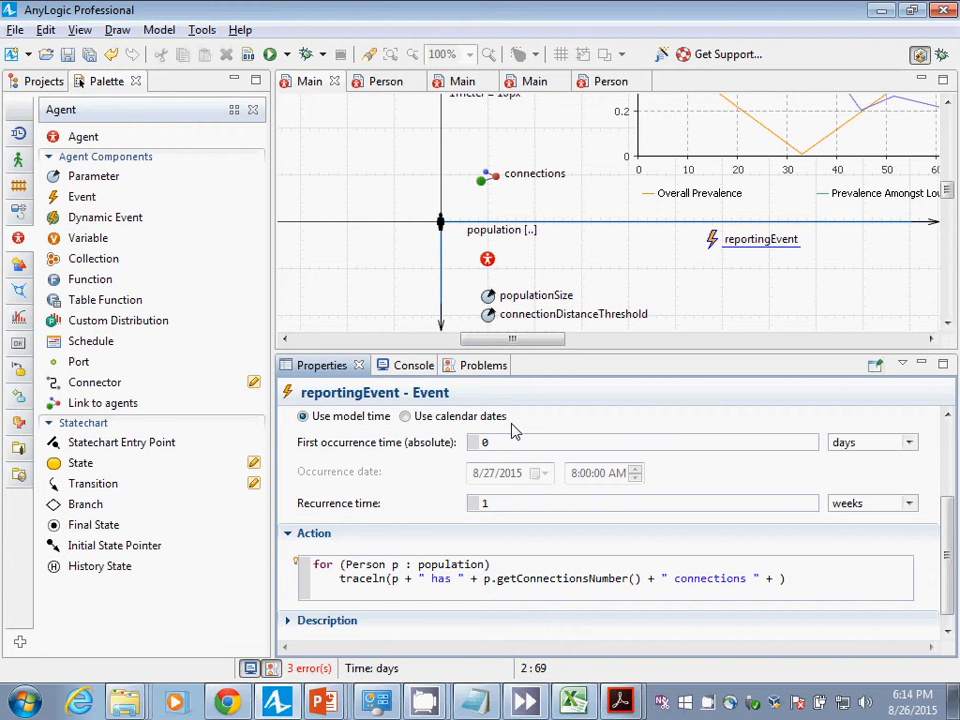
pyautogui.write('and')
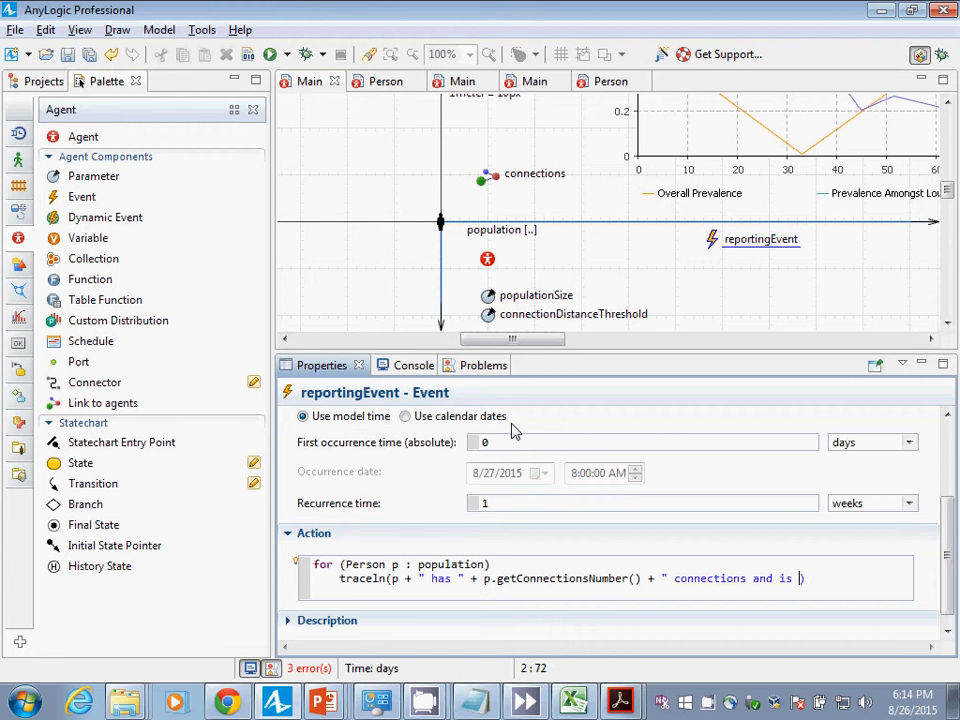
pyautogui.write('"')
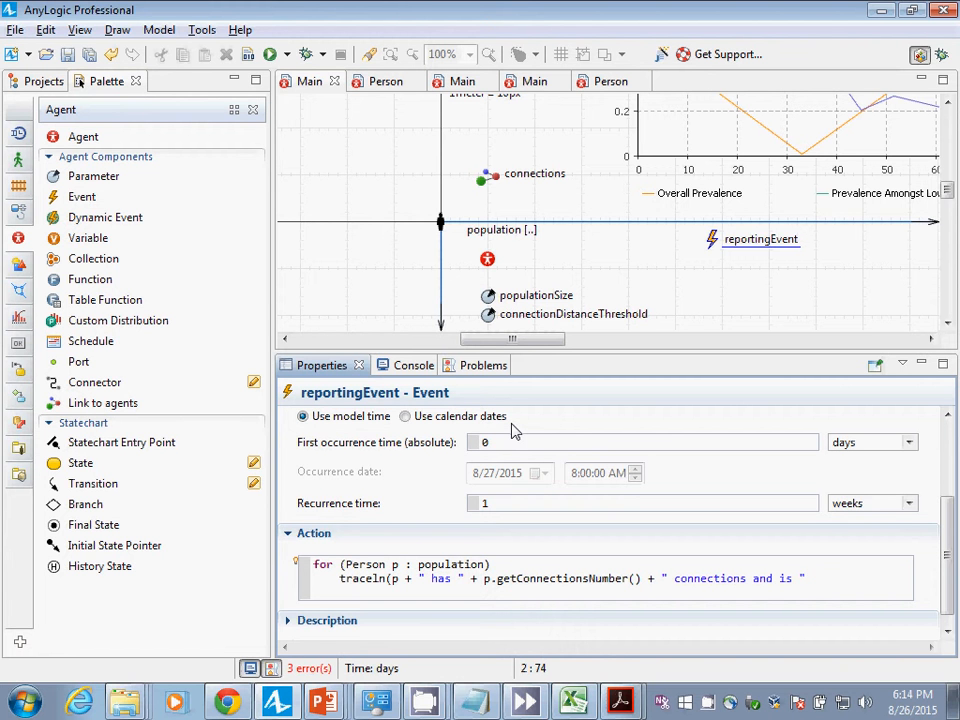
pyautogui.write('+ ()')
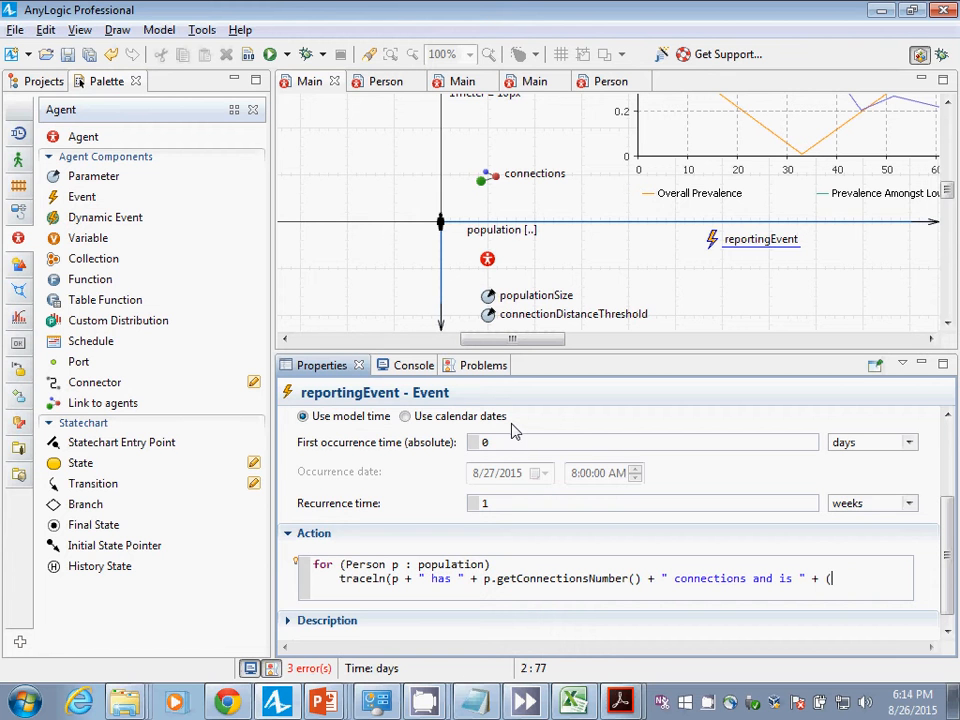
# Add the p.inState(Person.Infective) ? "" : " not" check to the traceln
pyautogui.write('p.is')
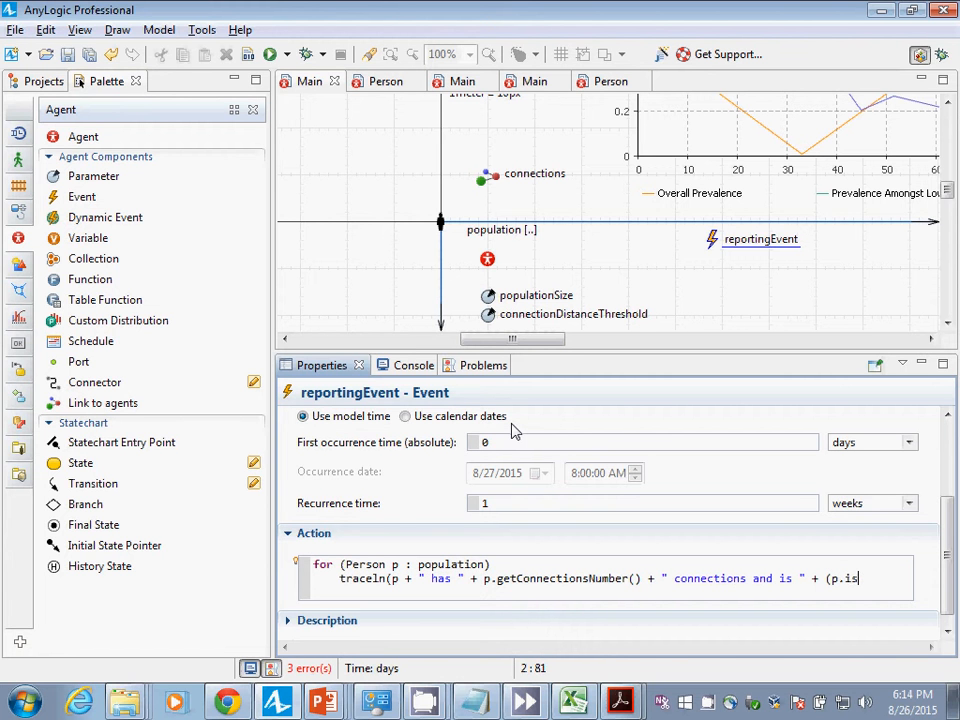
pyautogui.write('nSt')
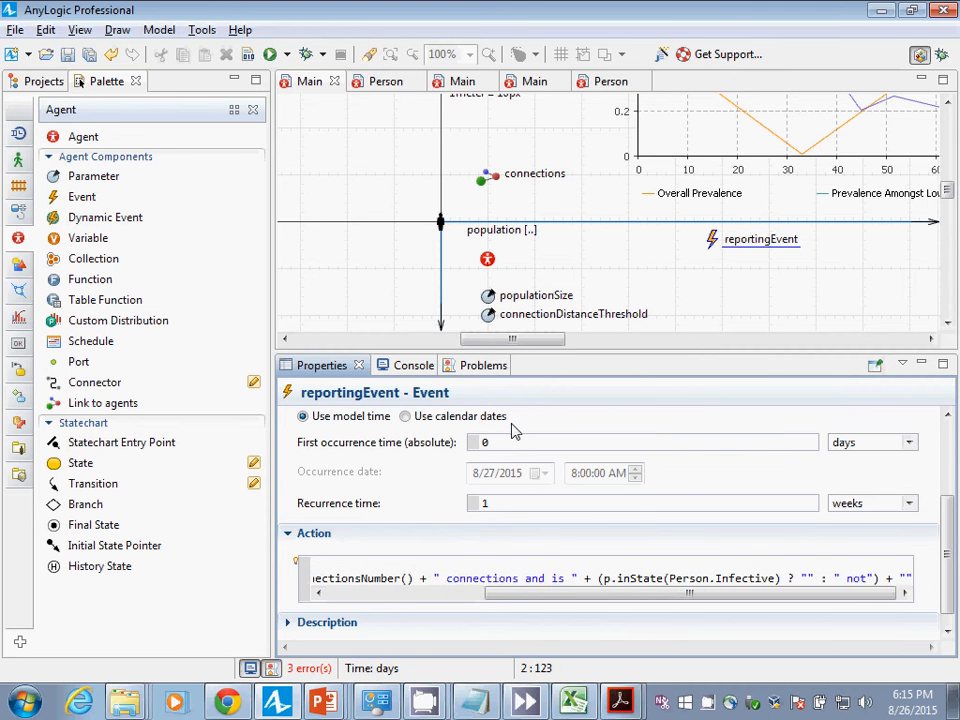
pyautogui.hscroll(3)
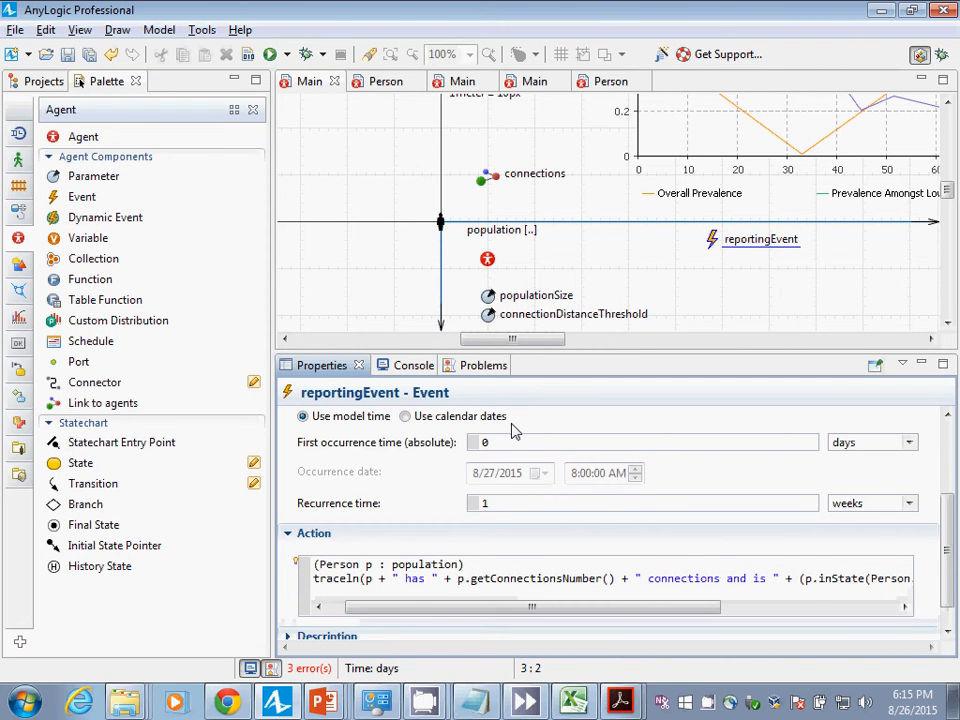
pyautogui.write('for')
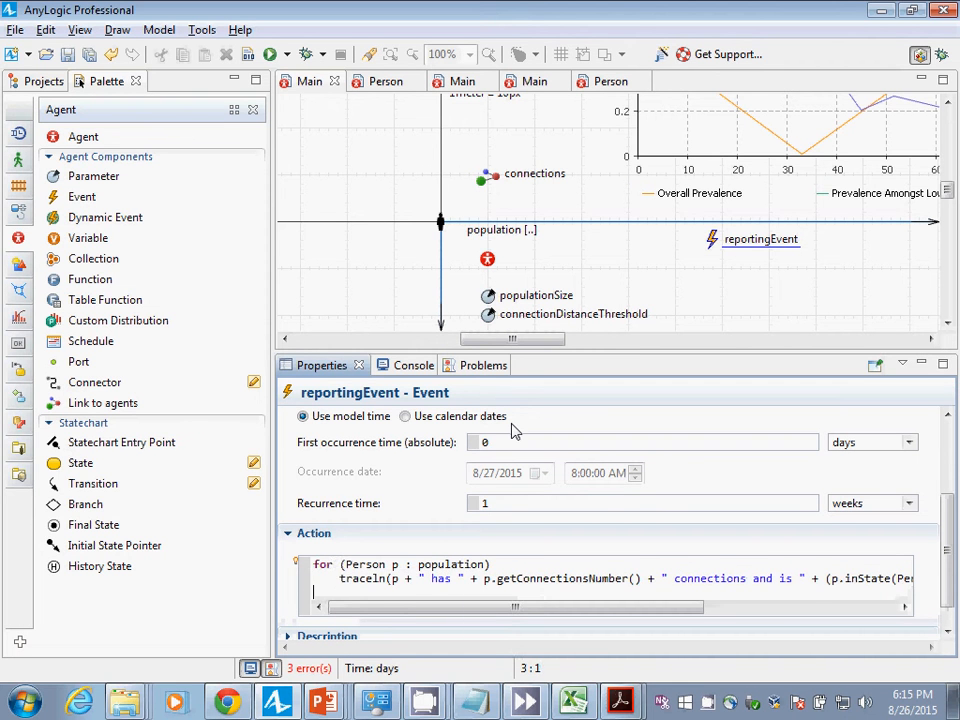
pyautogui.press('ctrl+a')
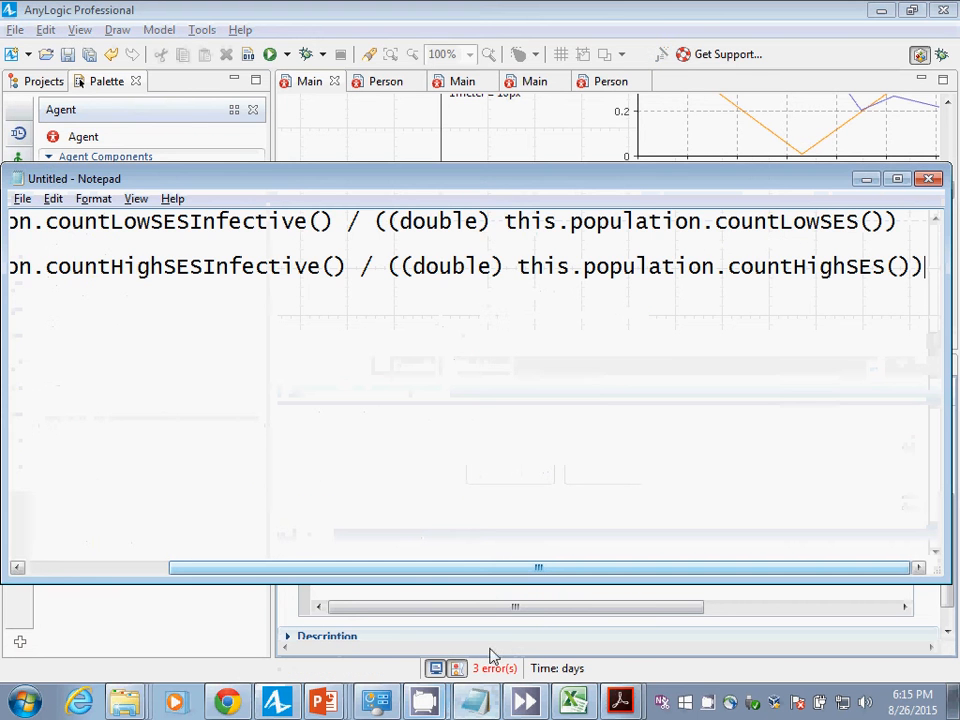
pyautogui.moveTo(415, 535)
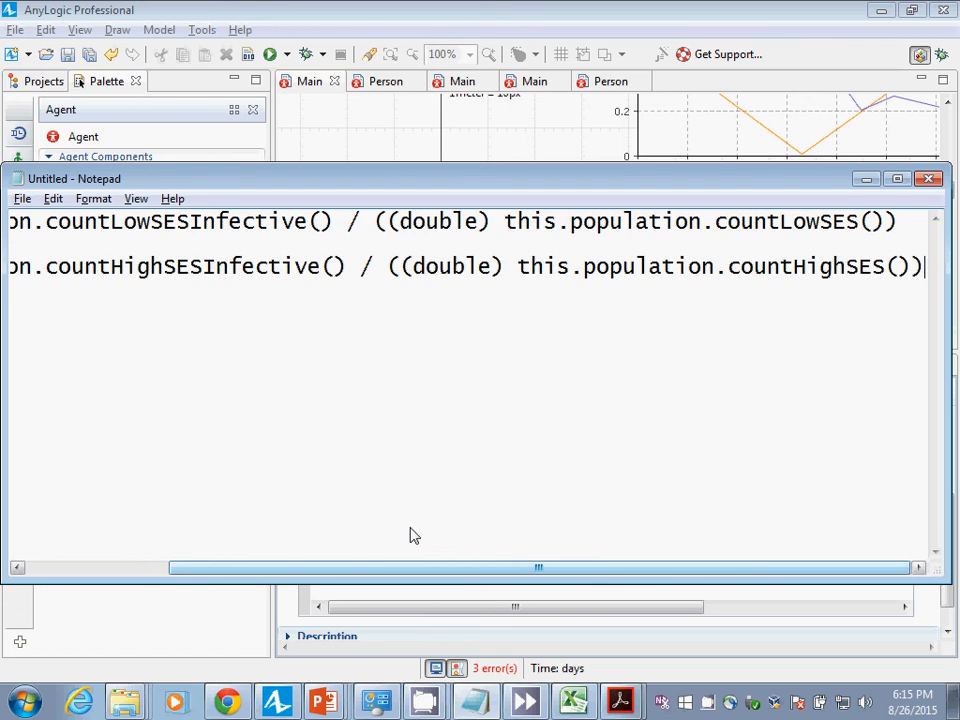
# Replace the old SES prevalence lines with the population for-loop, splitting traceln across lines
pyautogui.press('ctrl+a')
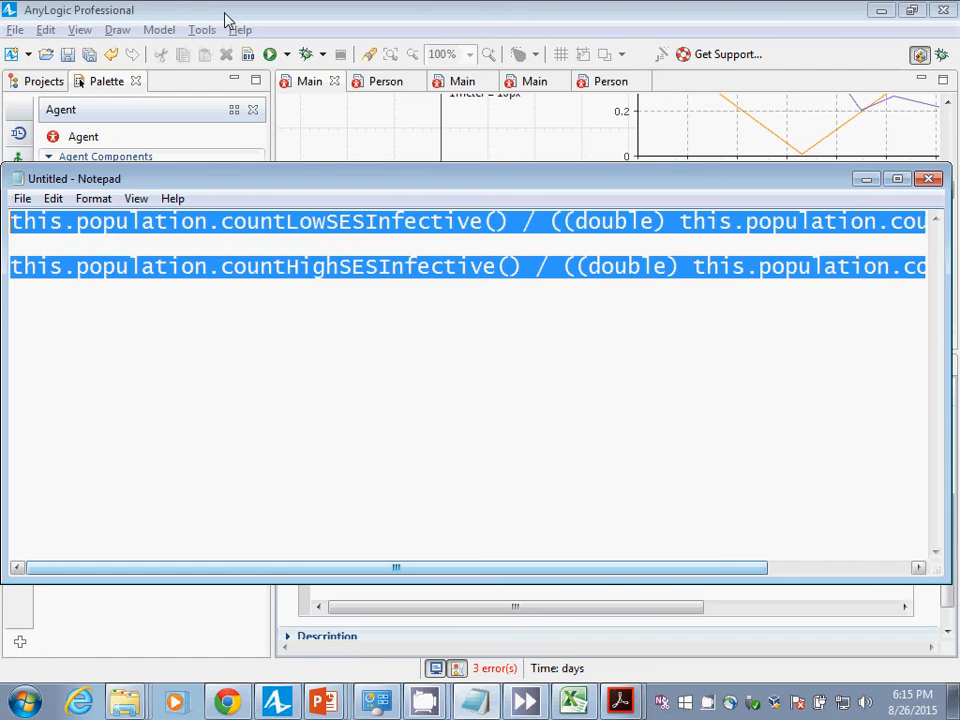
pyautogui.click(927, 178)
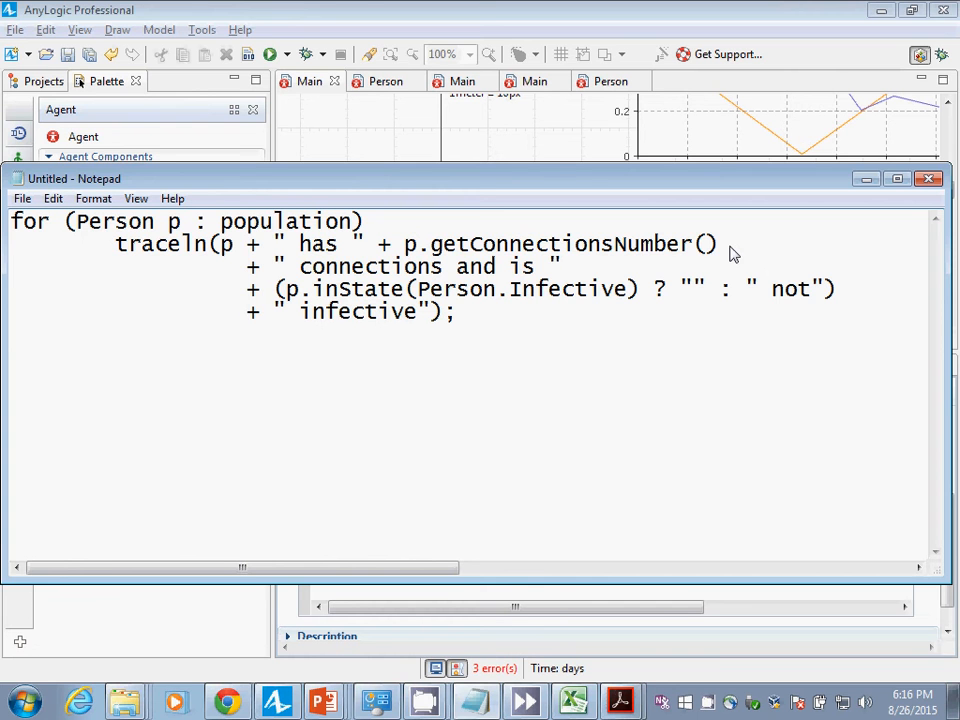
# Move + p.getConnectionsNumber() onto its own indented line below " has "
pyautogui.click(245, 311)
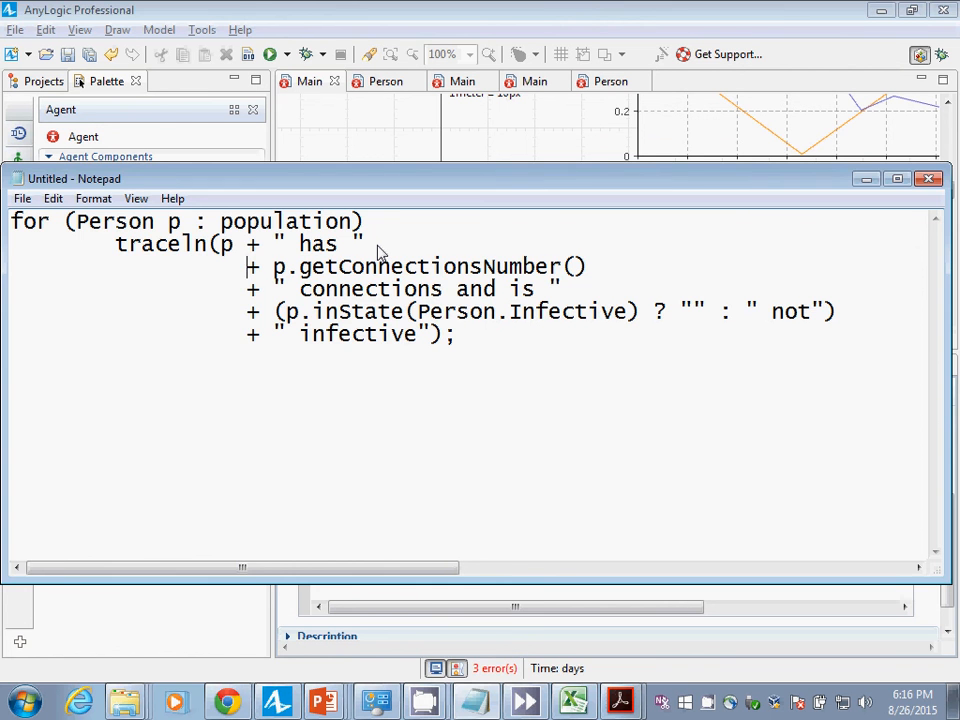
pyautogui.click(927, 178)
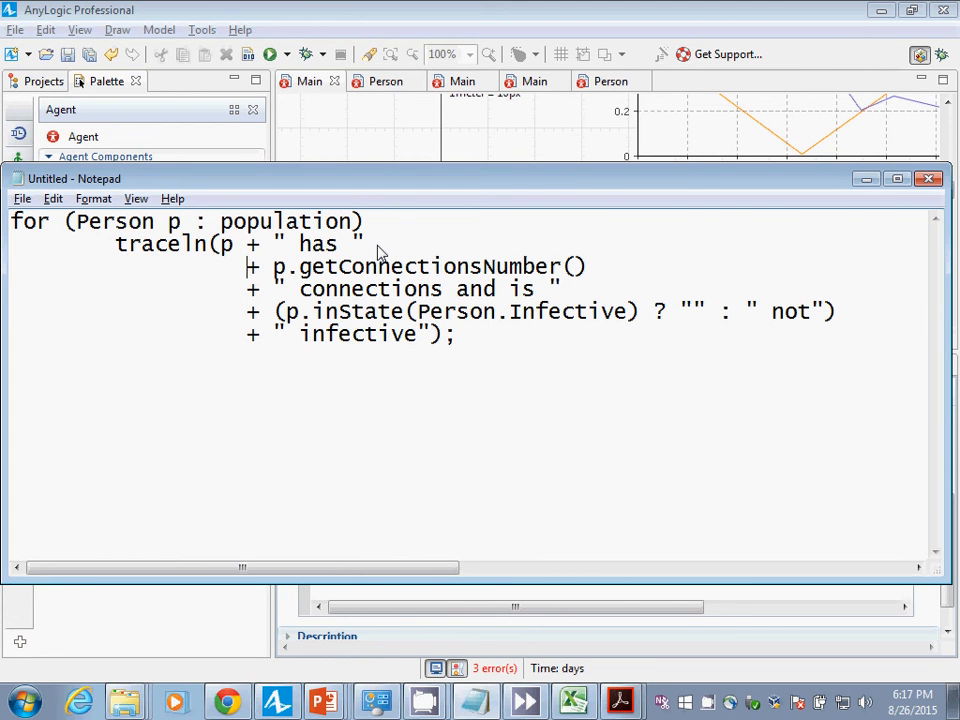
pyautogui.click(927, 178)
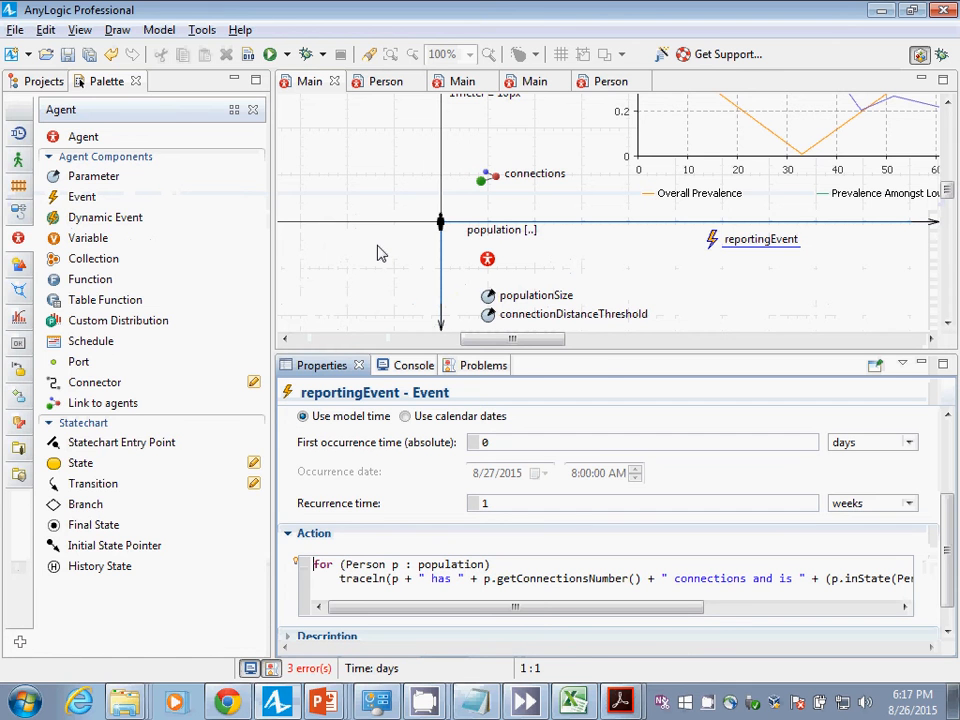
# Run the ABMCrowdingDisparitiesSK simulation from the Projects view
pyautogui.click(44, 81)
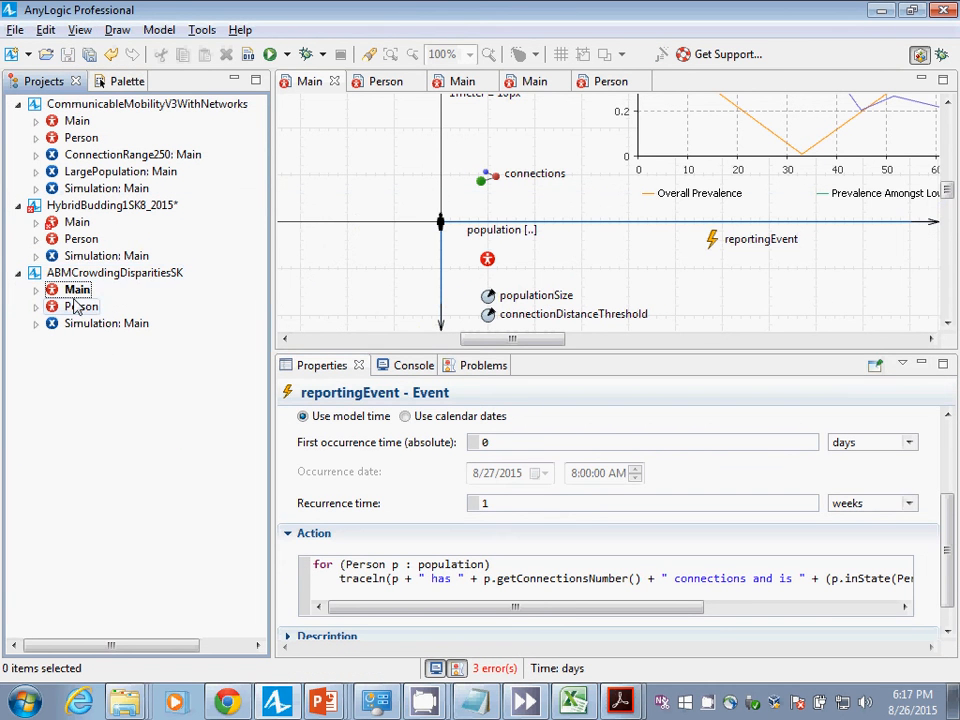
pyautogui.click(106, 323)
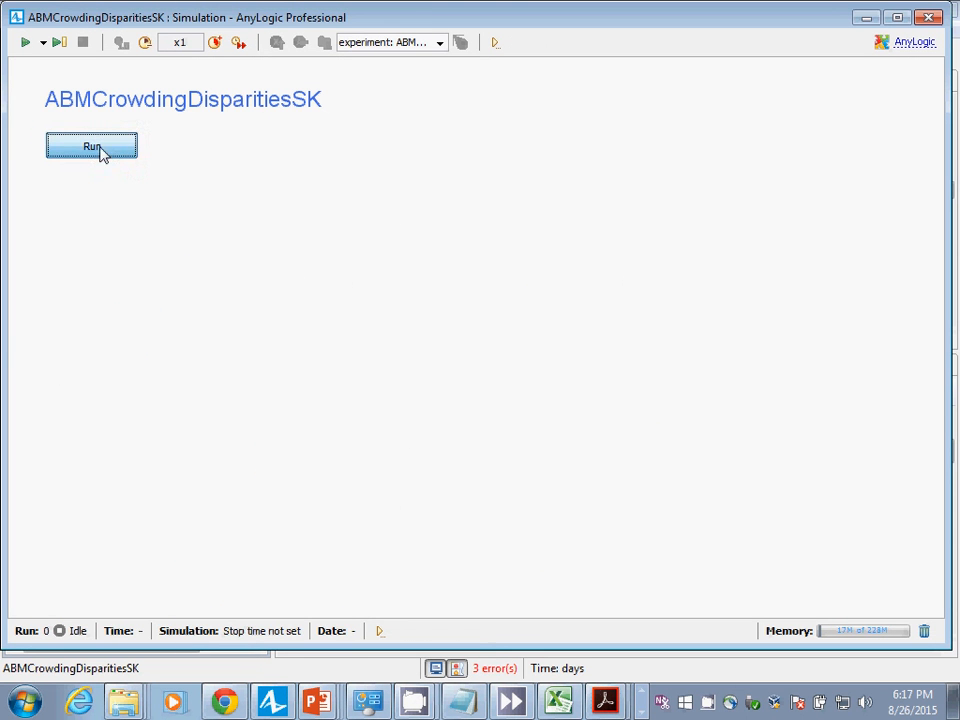
pyautogui.click(91, 146)
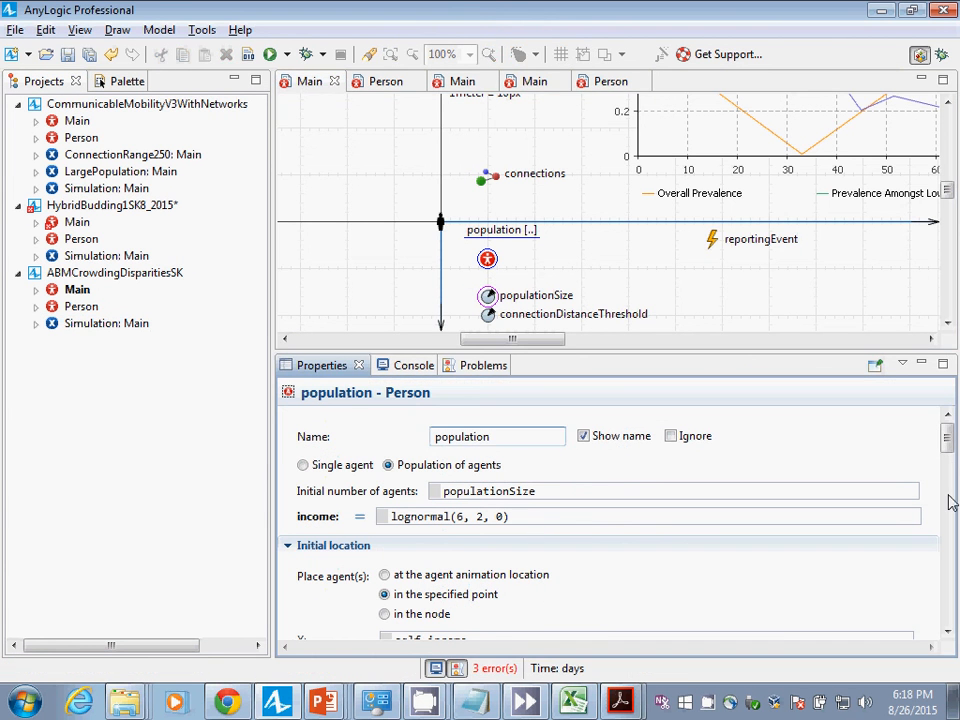
# Scroll through the population statistics to countHighSES's condition, item.income >= 400.0, in Main.java
pyautogui.scroll(-3)
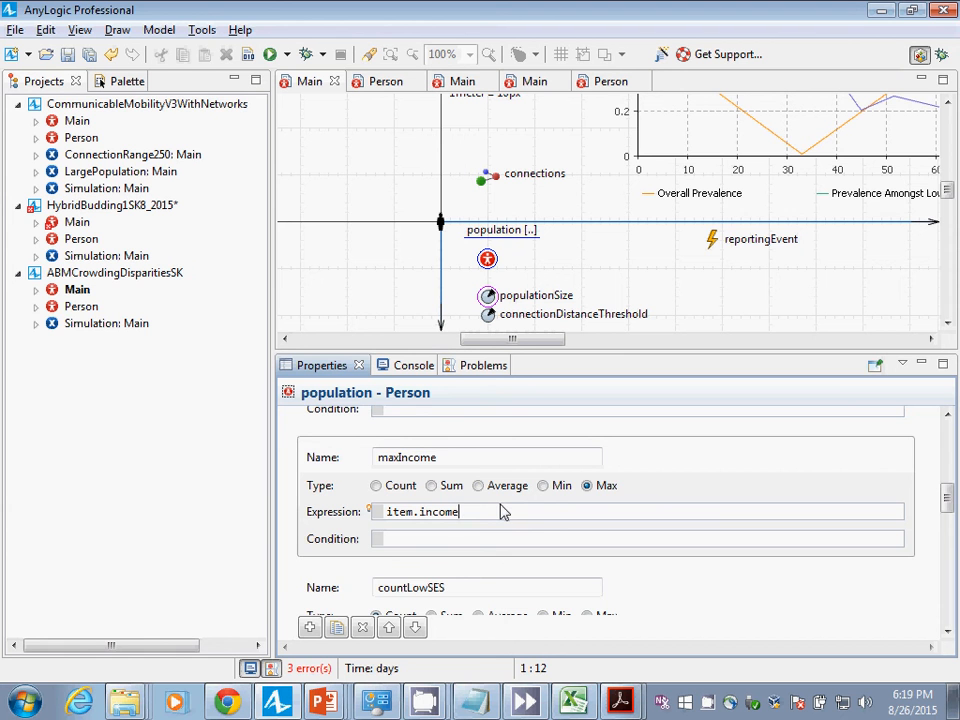
pyautogui.moveTo(602, 532)
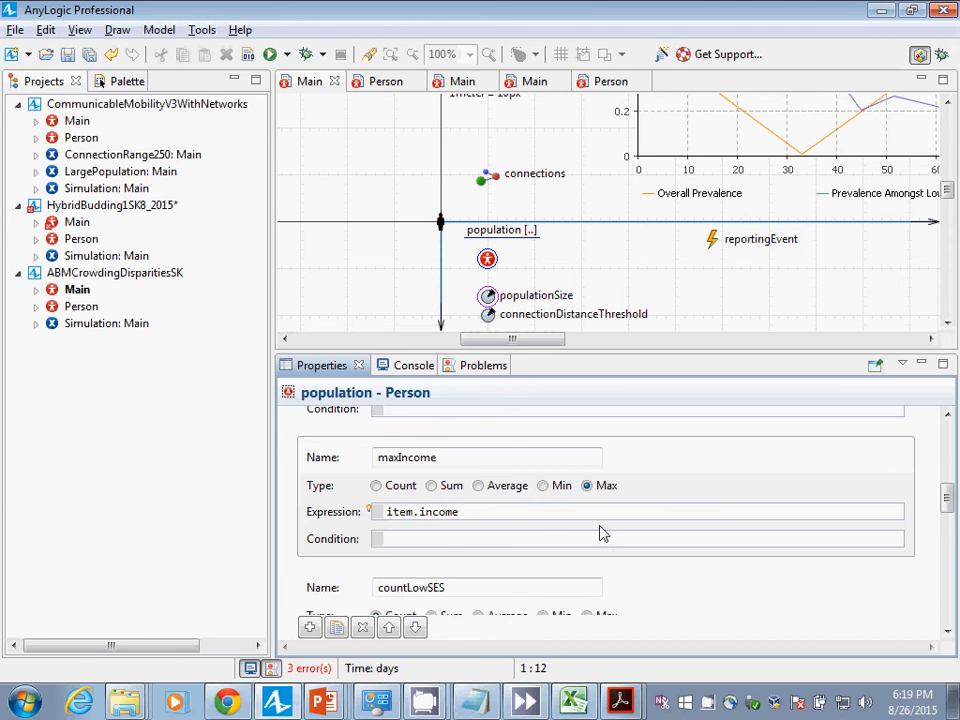
pyautogui.scroll(-3)
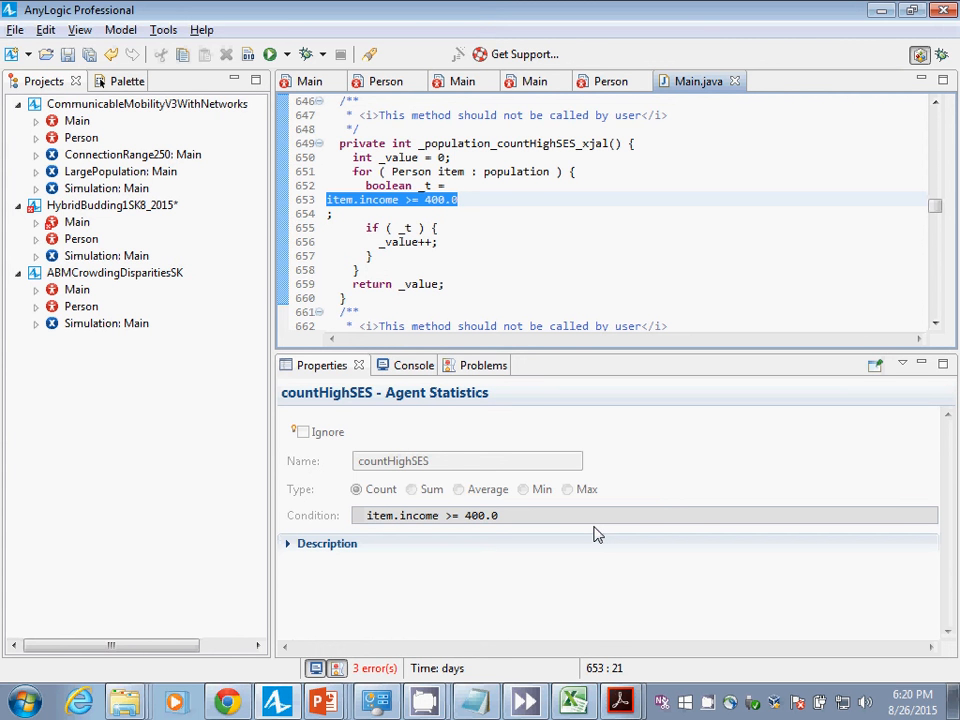
pyautogui.moveTo(757, 84)
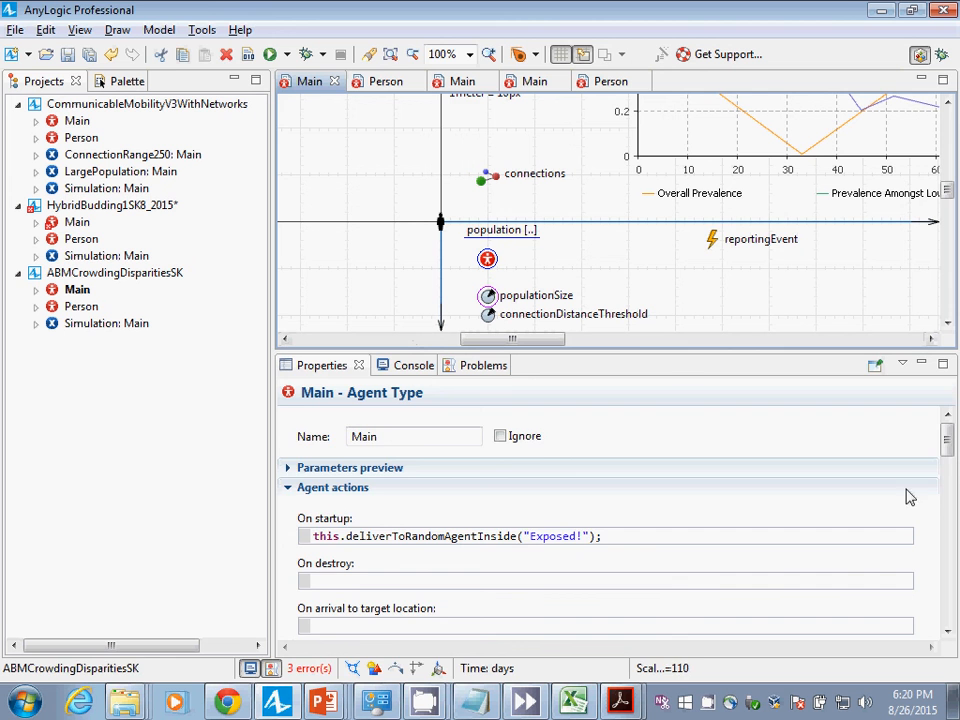
# Scroll Main.java to the generated maxIncome method that keeps the largest item.income
pyautogui.scroll(-3)
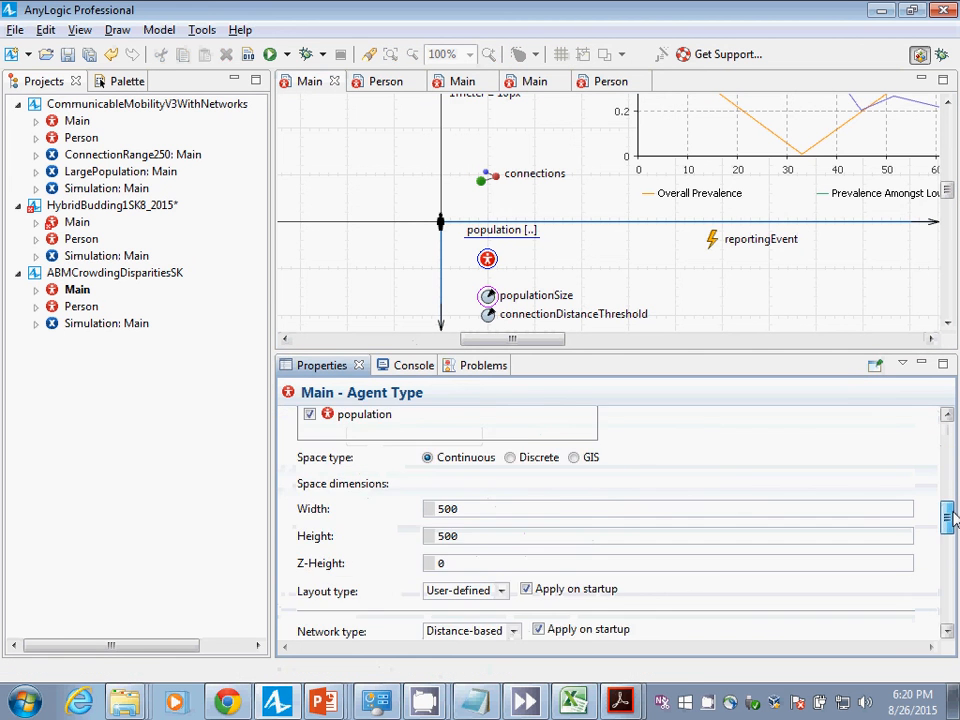
pyautogui.scroll(-3)
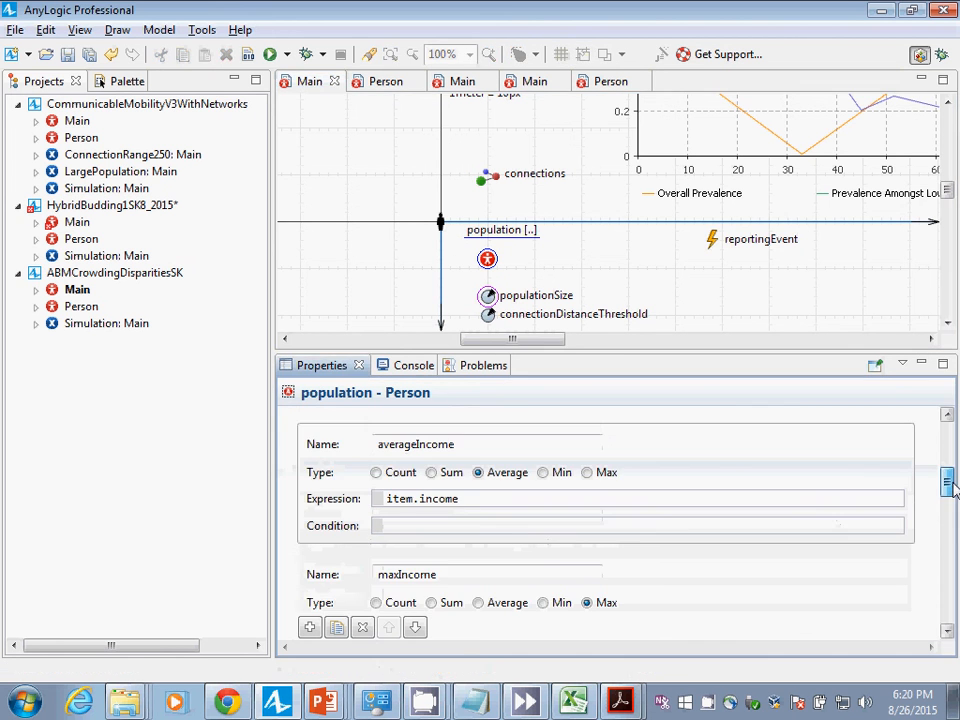
pyautogui.scroll(-3)
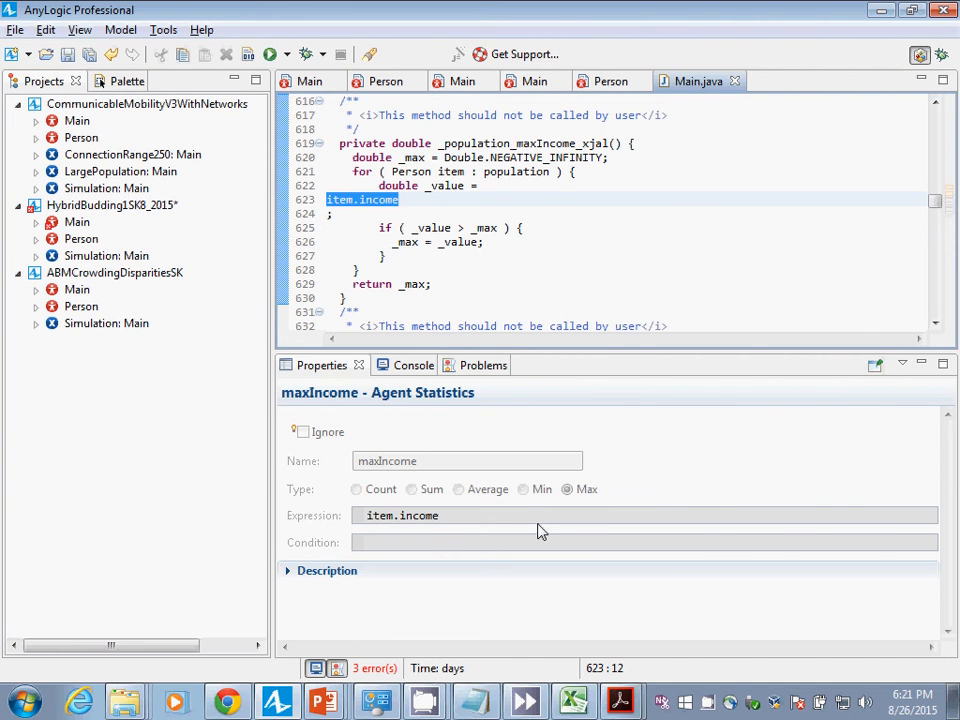
pyautogui.click(322, 700)
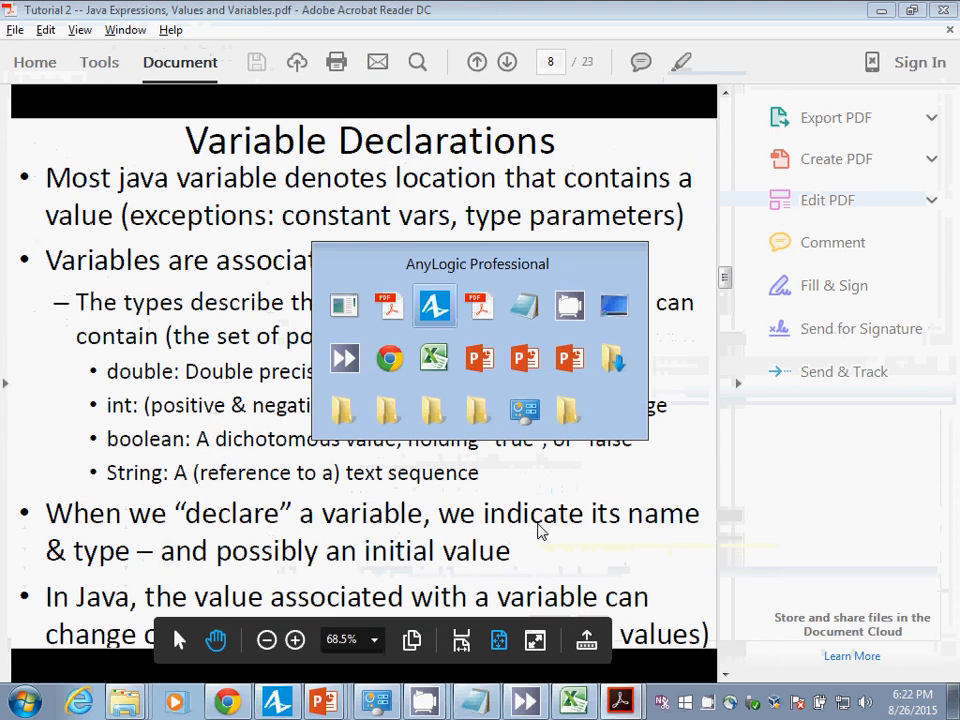
# Advance the tutorial PDF to the While loops slide with the do-while example
pyautogui.click(434, 305)
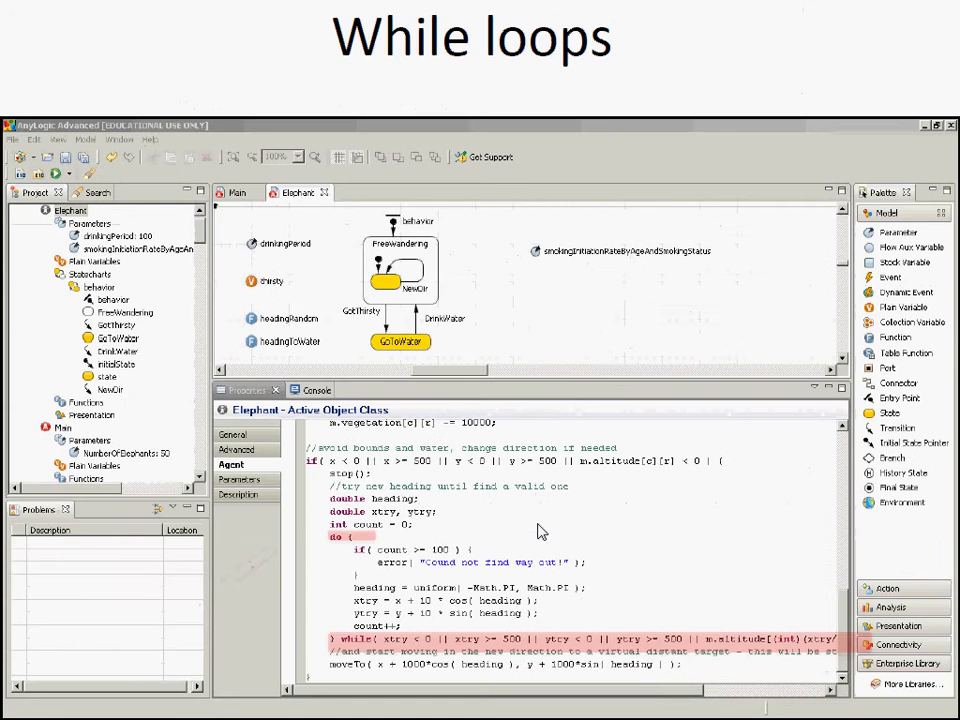